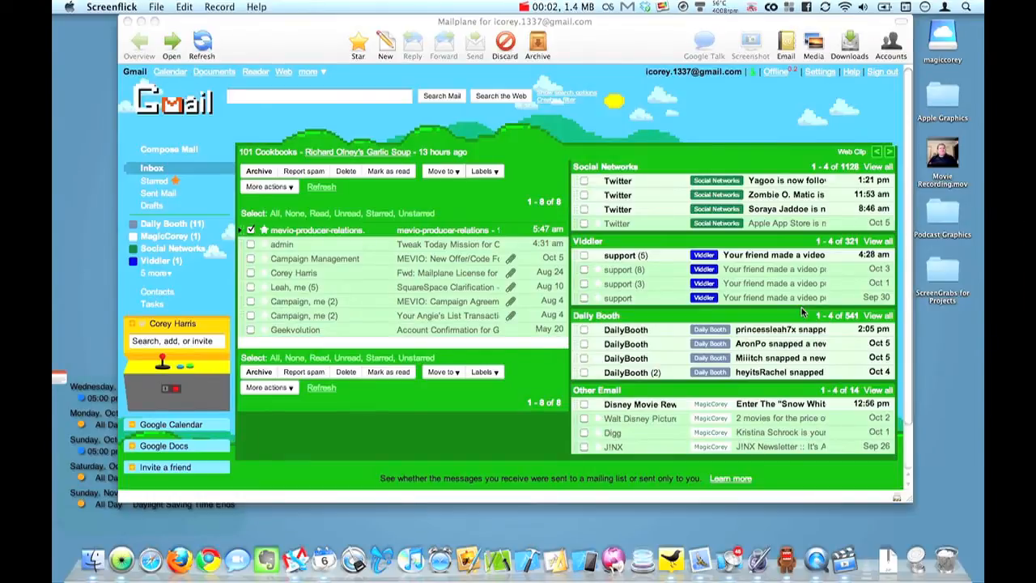
mouse_move(647, 36)
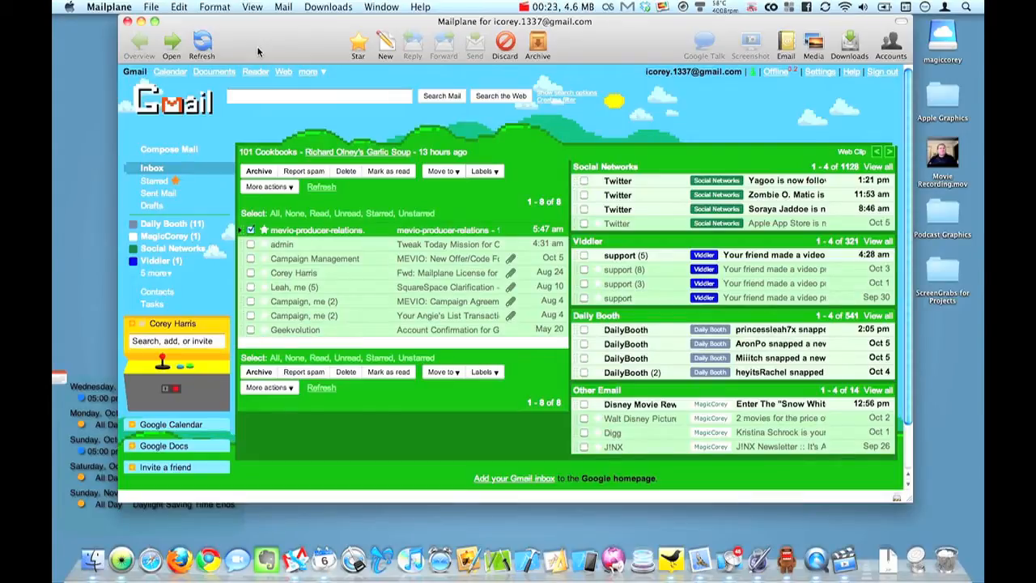
mouse_move(308, 50)
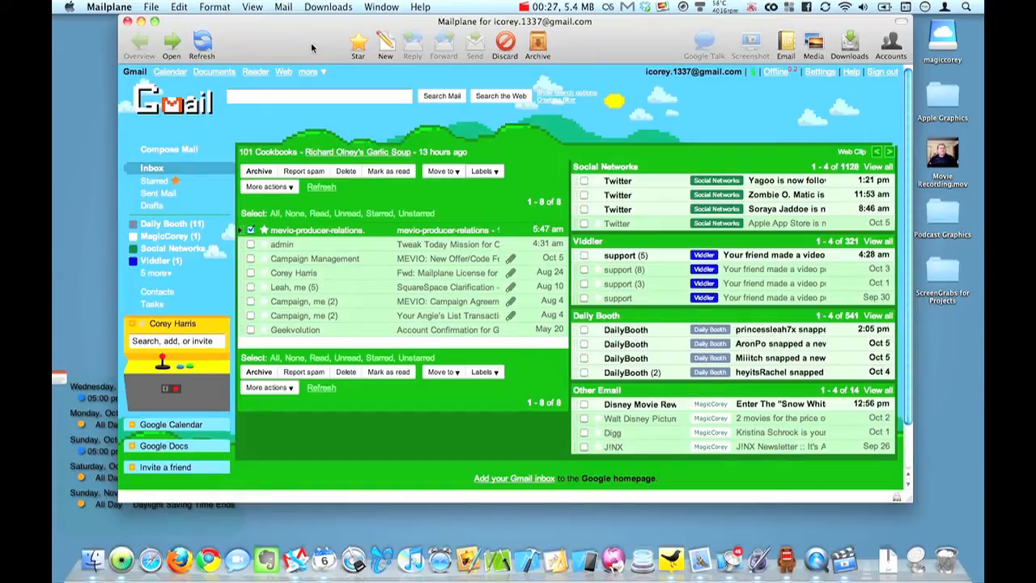
mouse_move(791, 48)
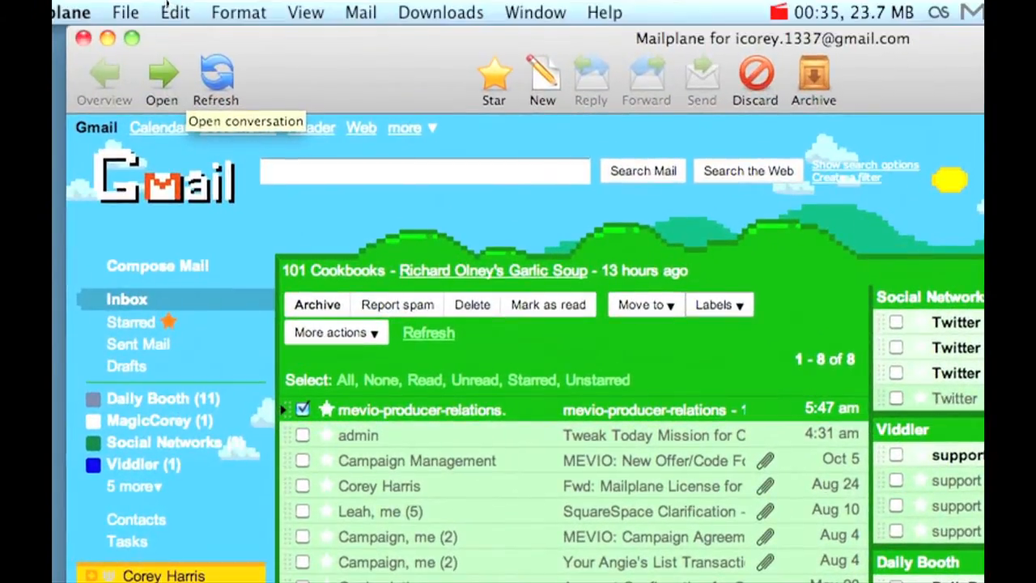
mouse_move(104, 73)
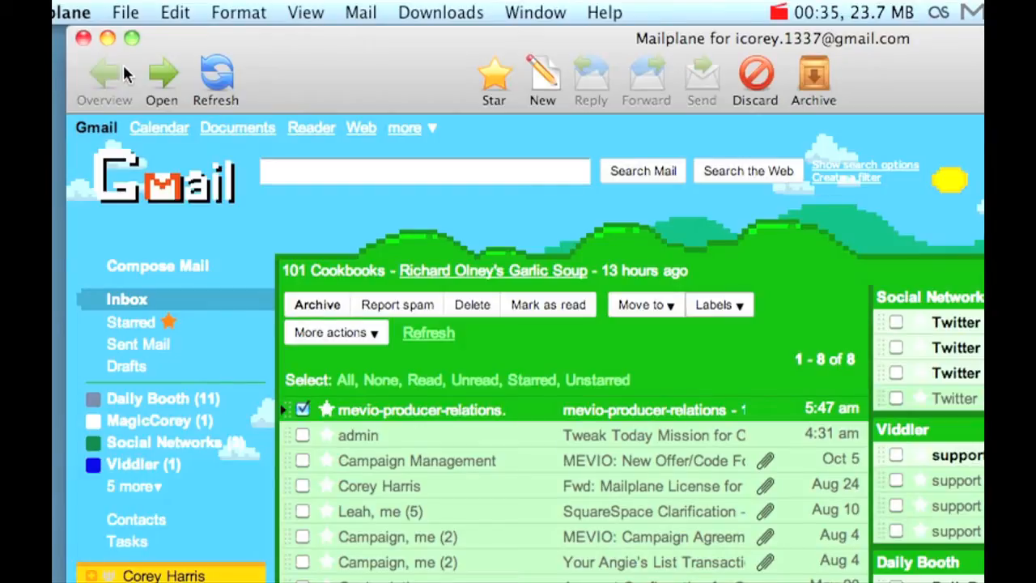
mouse_move(466, 87)
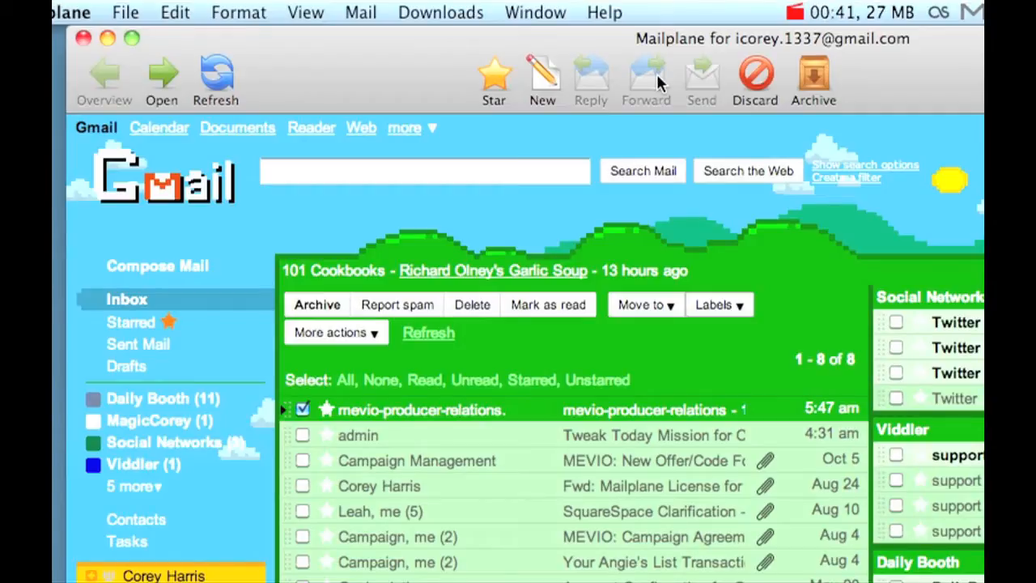
mouse_move(721, 68)
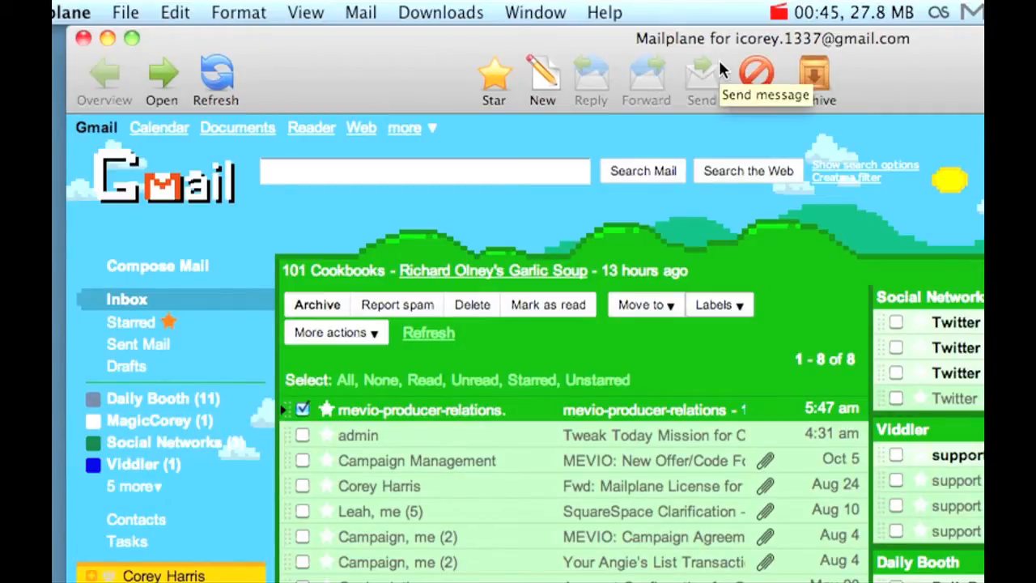
mouse_move(493, 78)
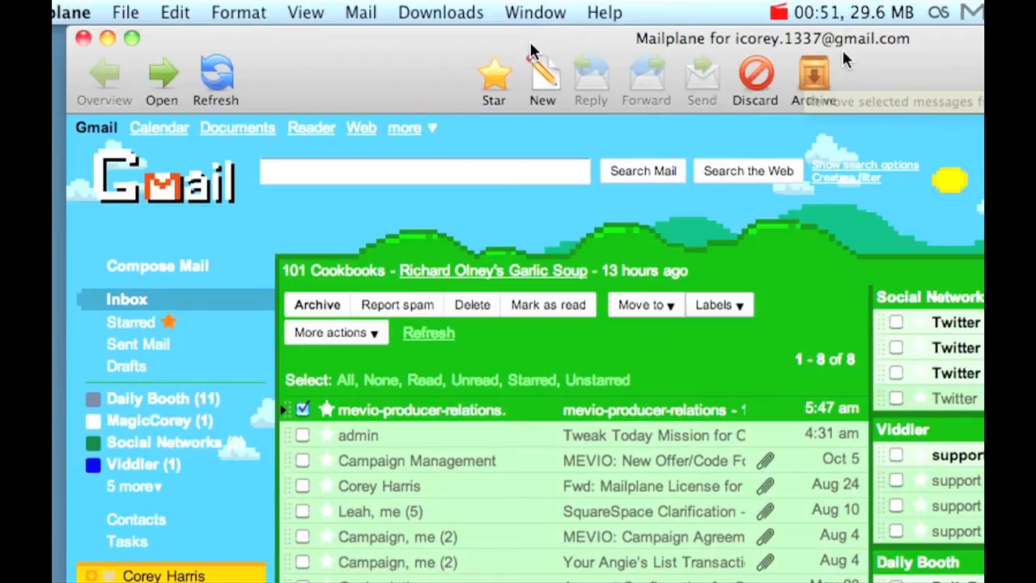
mouse_move(542, 78)
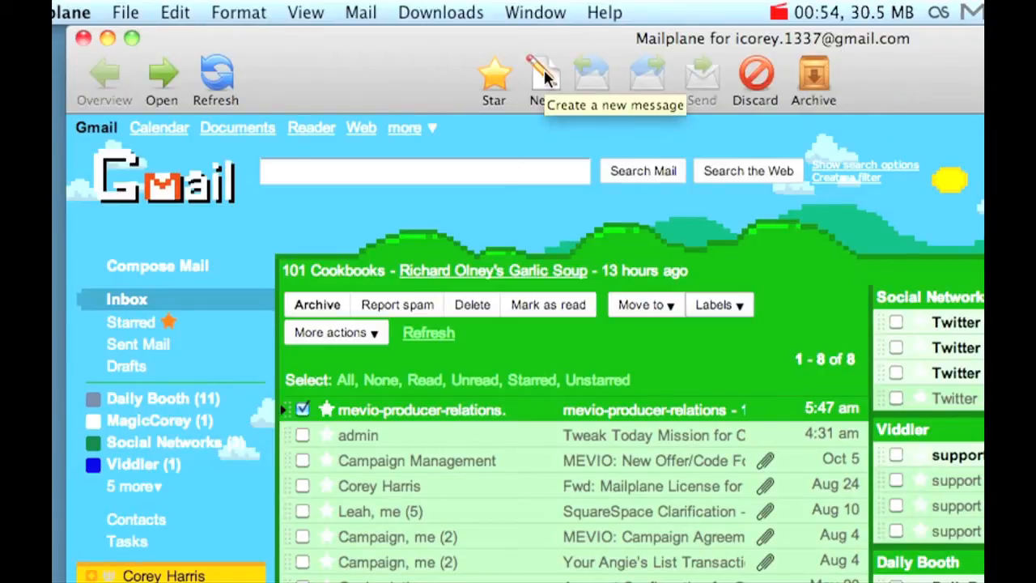
mouse_move(634, 149)
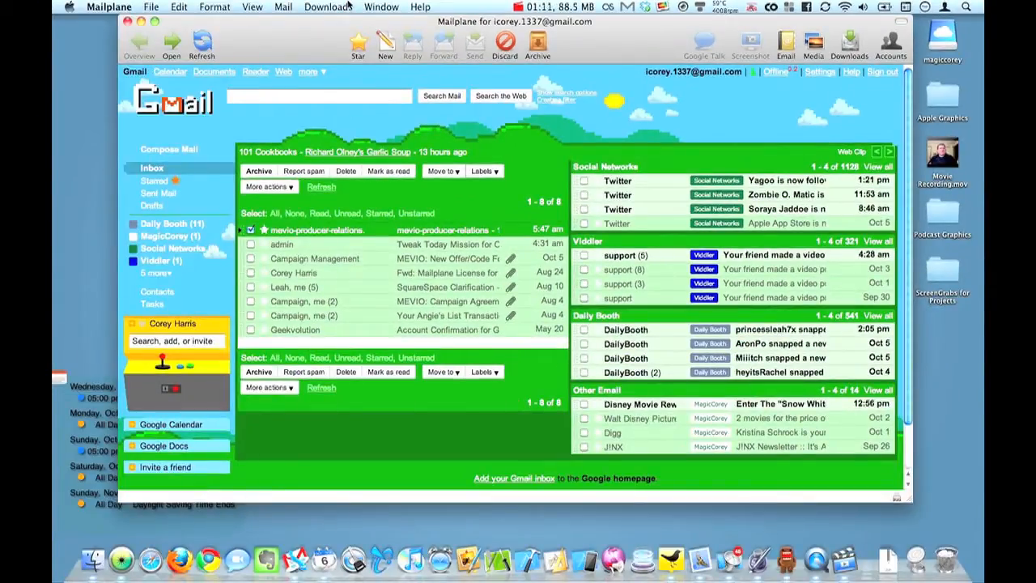
- Bring up Mailplane's Preferences and keep Mail as the default mail application
click(108, 6)
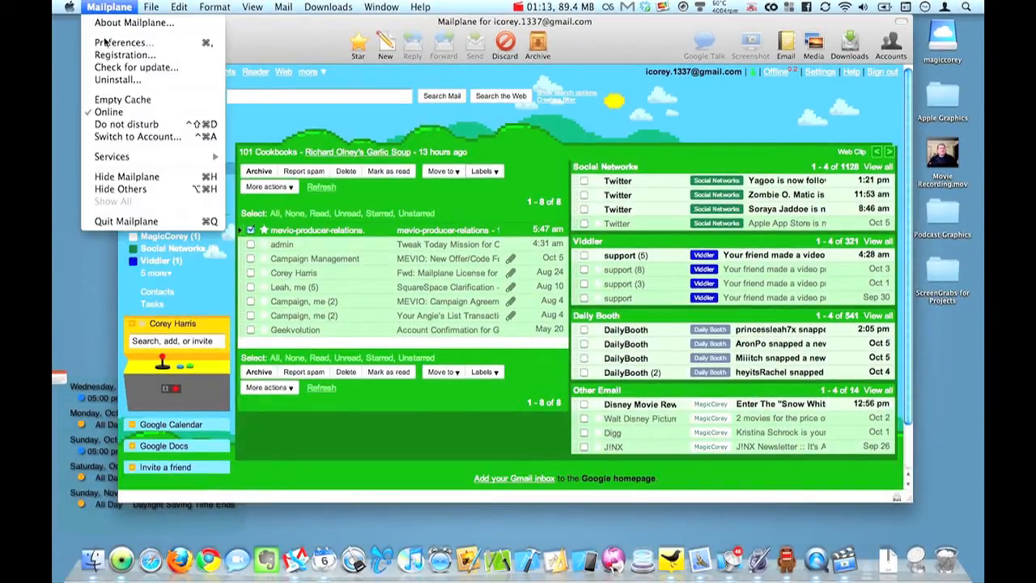
click(123, 42)
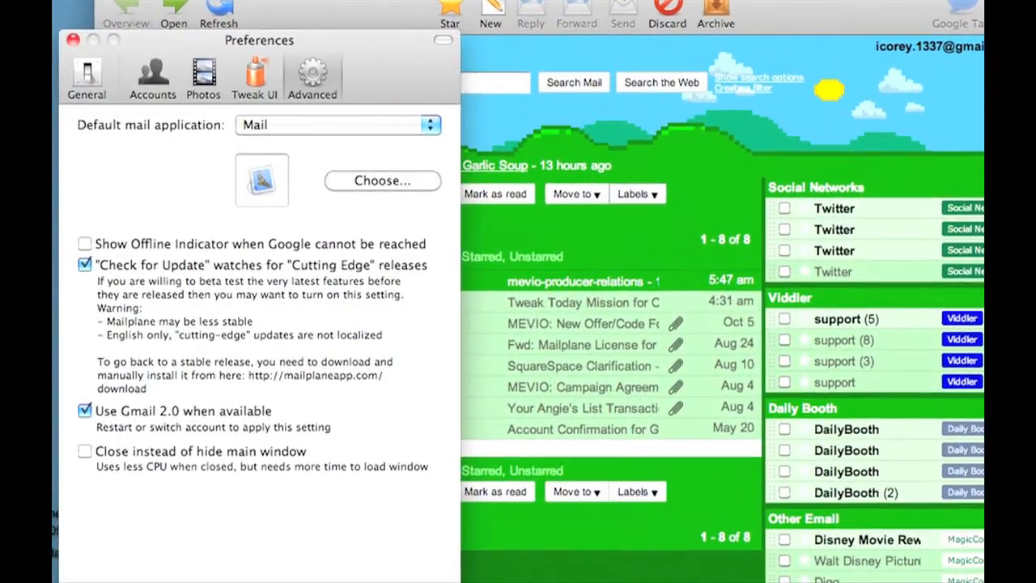
click(431, 124)
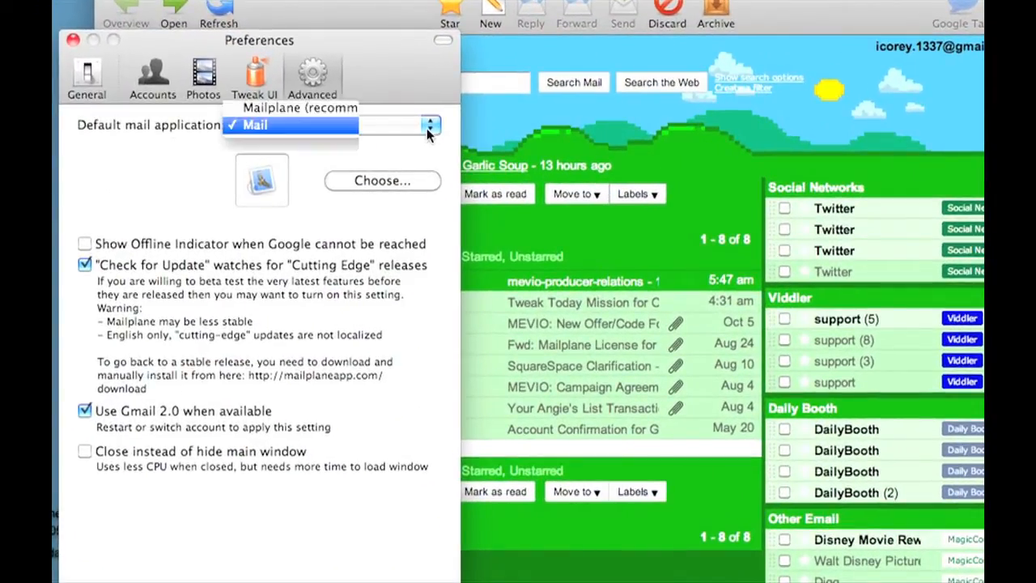
click(254, 124)
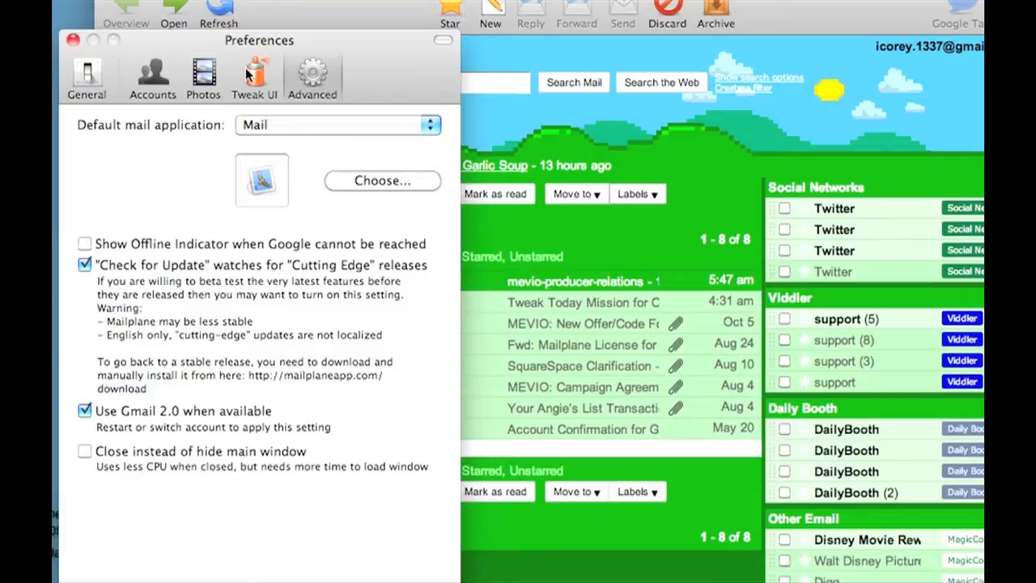
mouse_move(254, 77)
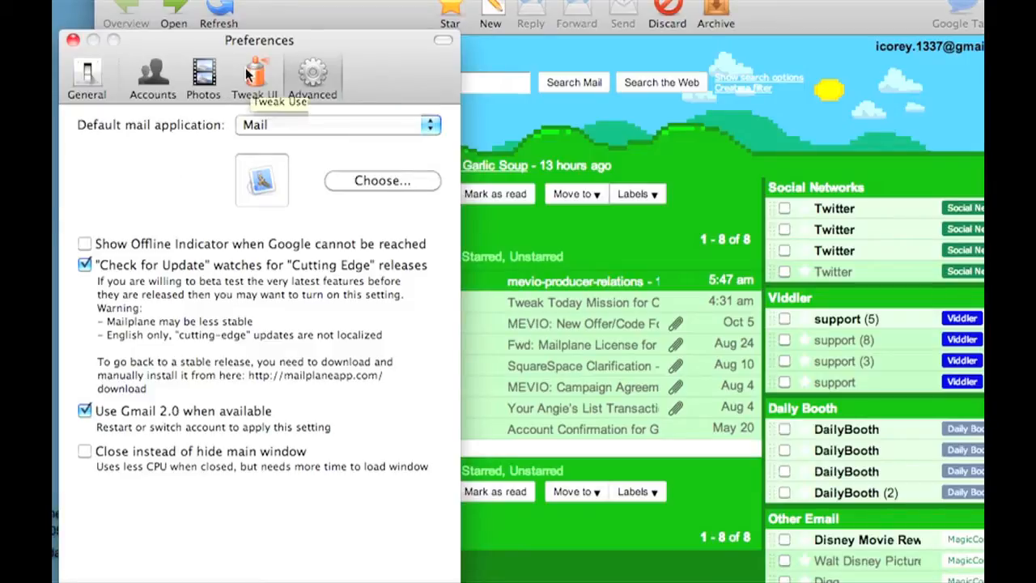
- Show the Tweak UI settings: quitting, main window, sidebar, Gmail text size, stylesheet
click(253, 77)
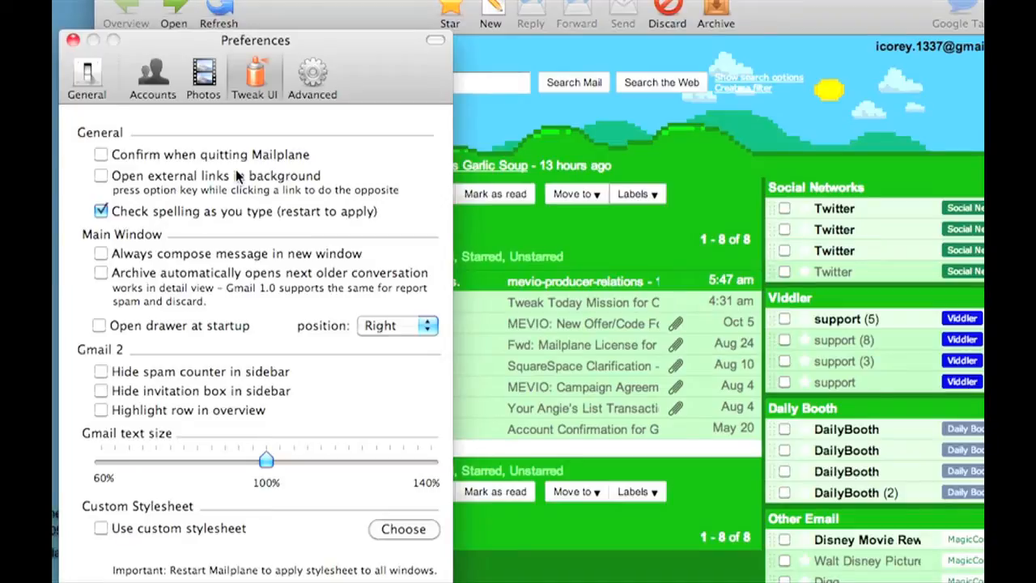
mouse_move(227, 199)
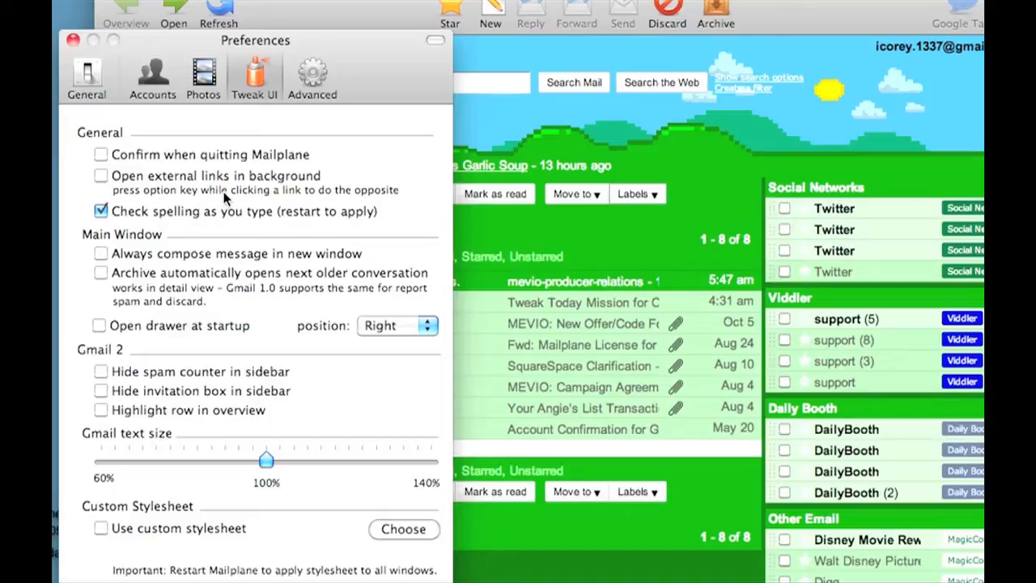
mouse_move(110, 288)
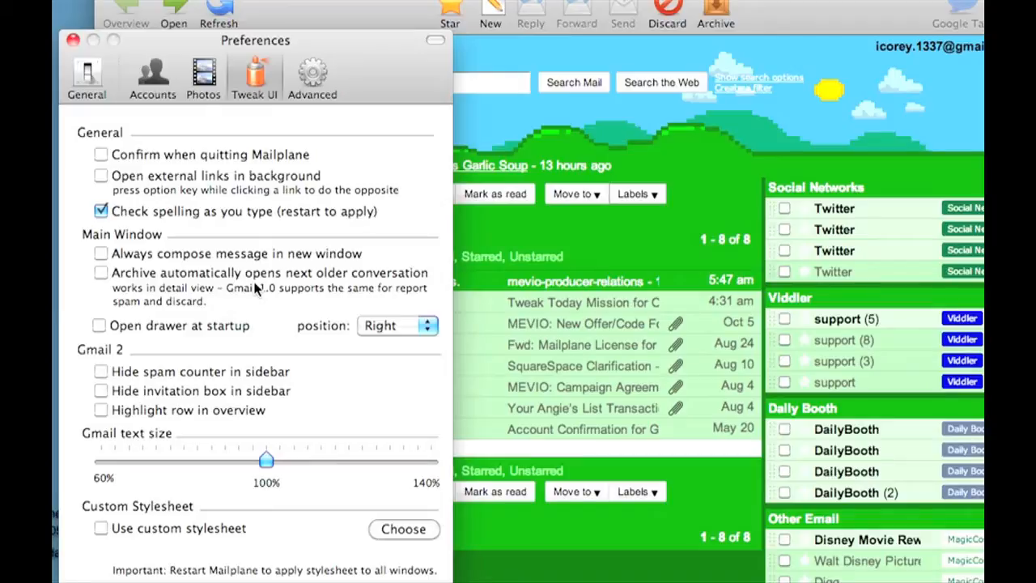
mouse_move(175, 372)
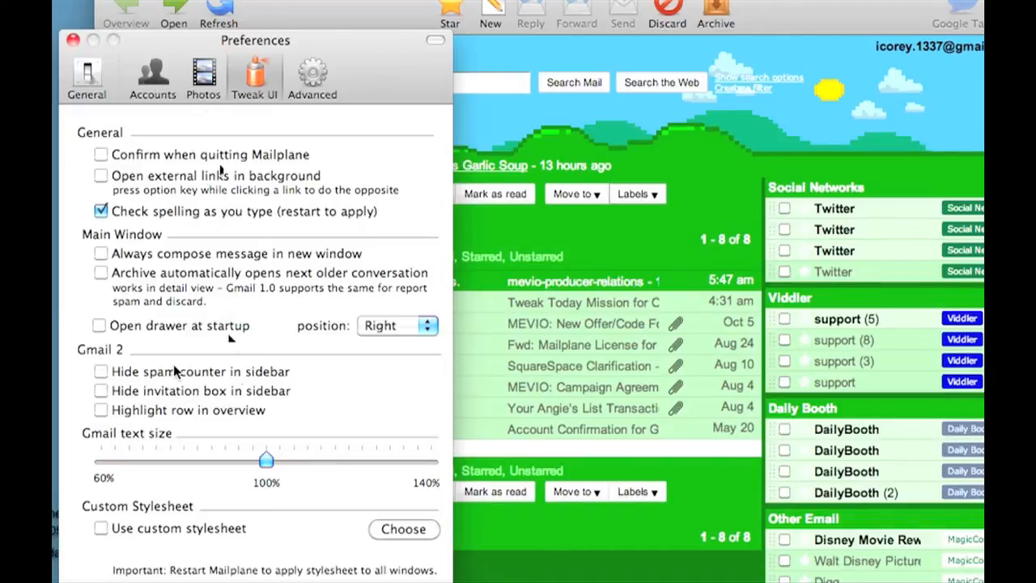
- Keep Medium as the picture attachment size in Photos, then show the Accounts settings
click(203, 78)
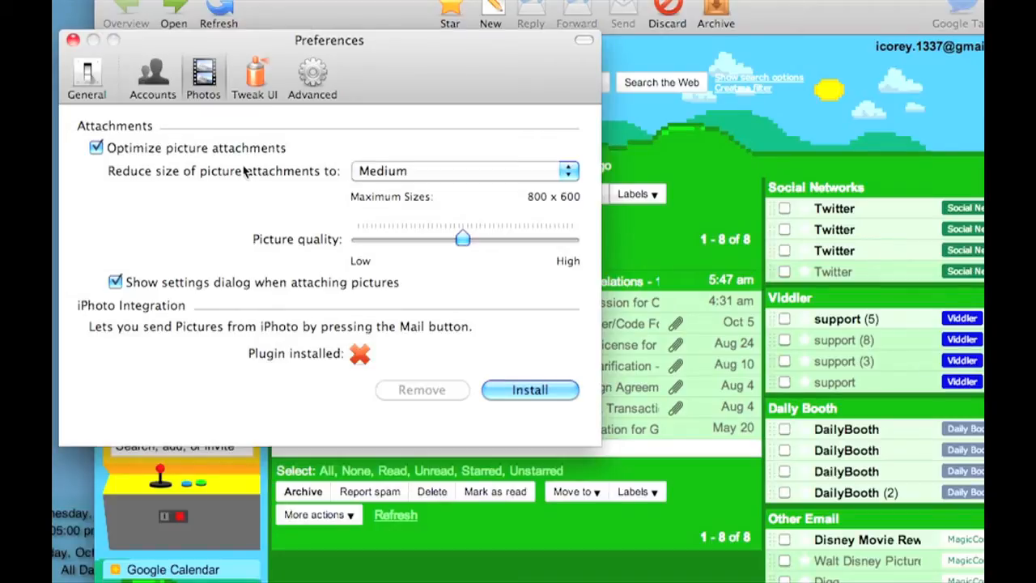
mouse_move(263, 198)
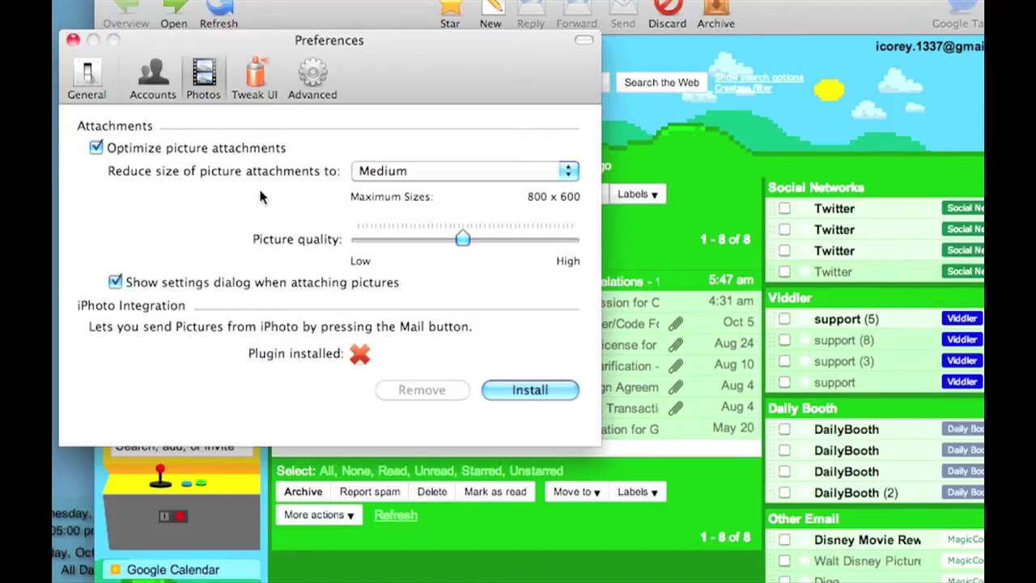
mouse_move(467, 210)
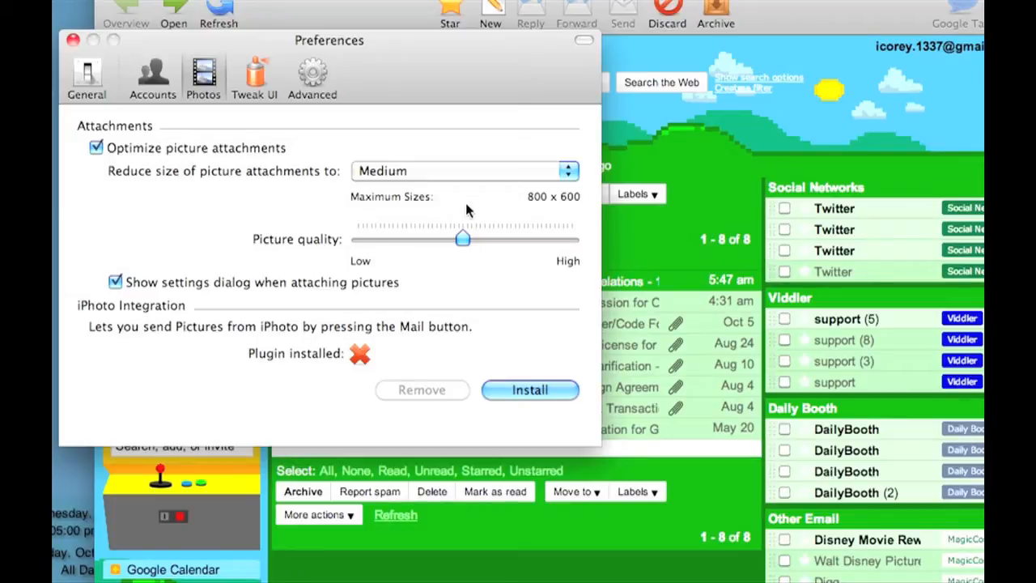
mouse_move(427, 225)
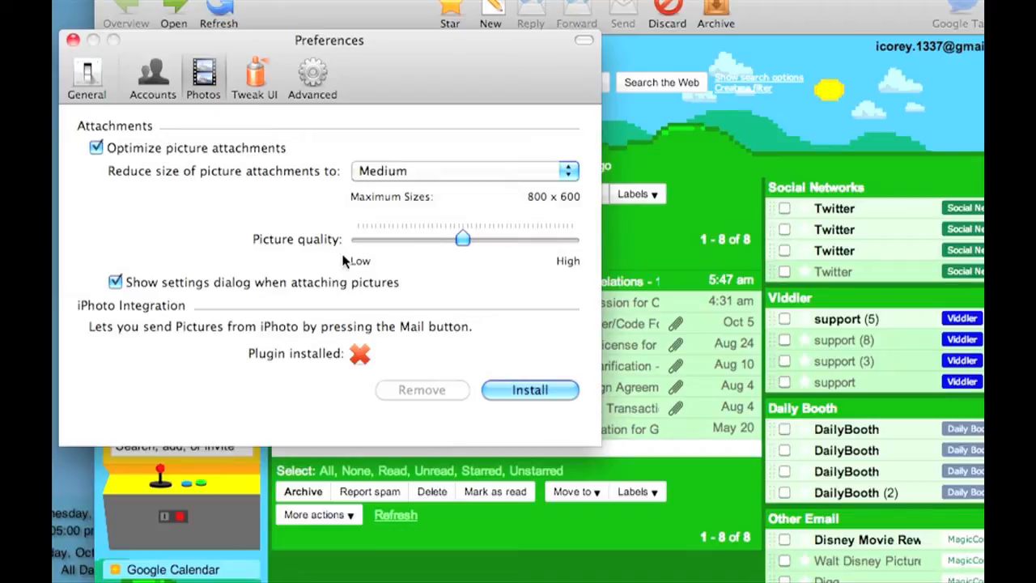
mouse_move(473, 290)
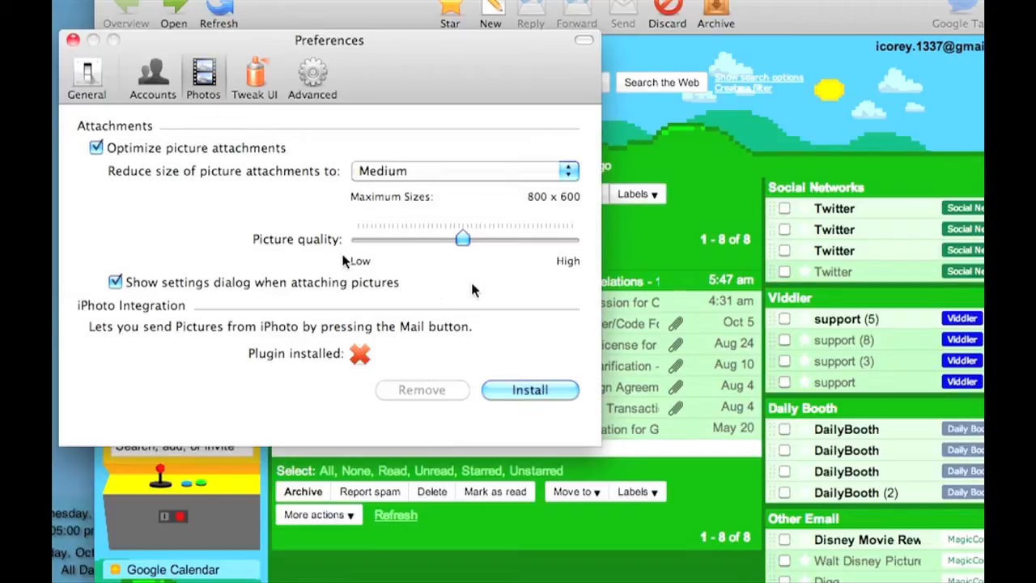
mouse_move(478, 269)
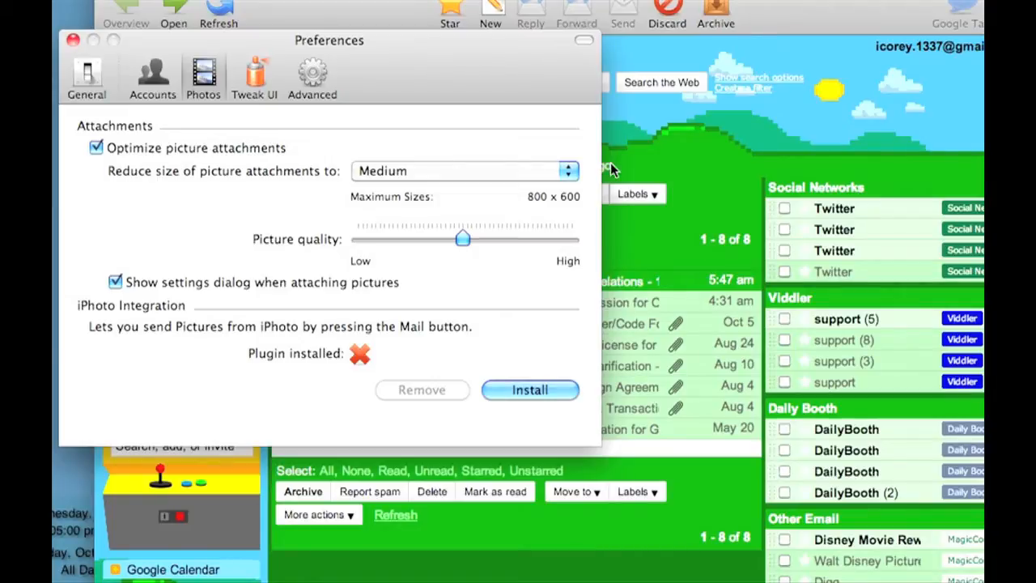
click(566, 170)
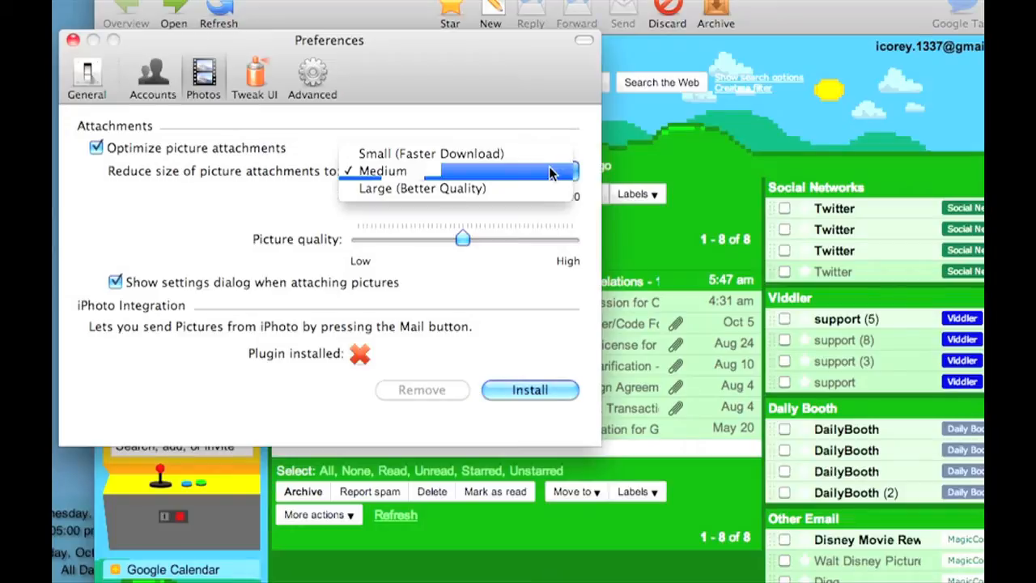
click(382, 172)
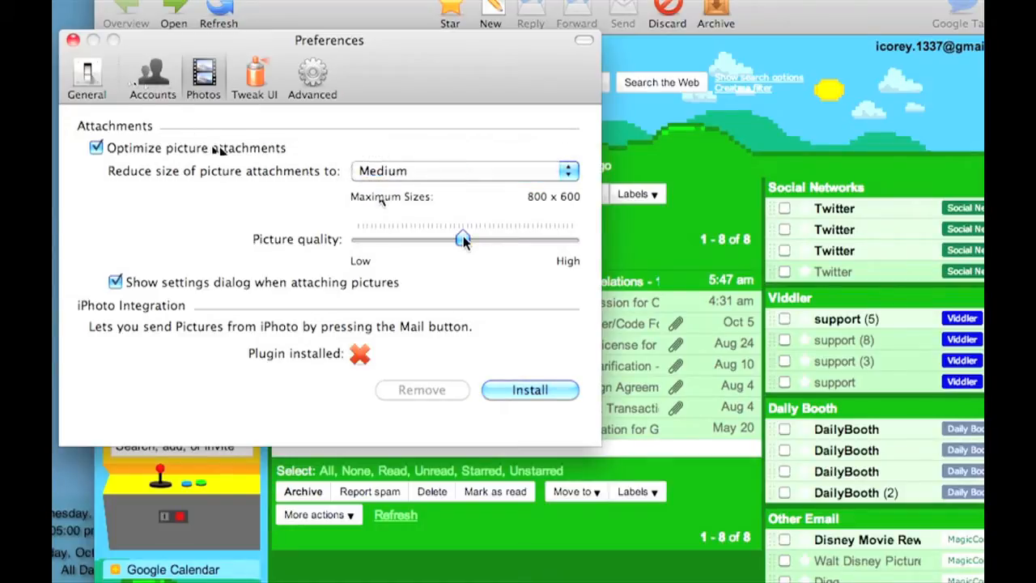
click(153, 78)
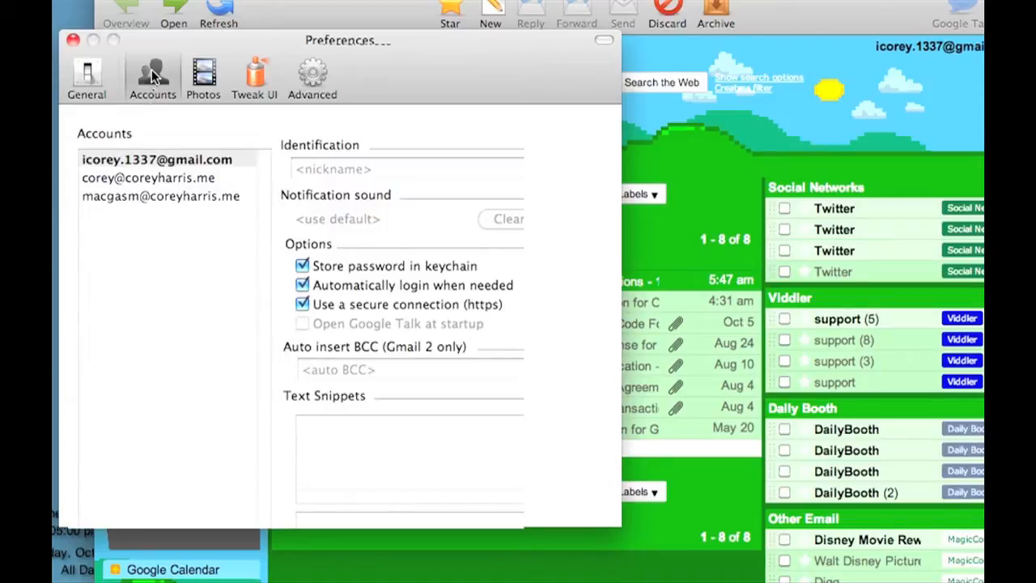
- Set the new-mail notification sound to Frog in General and close Preferences
click(85, 73)
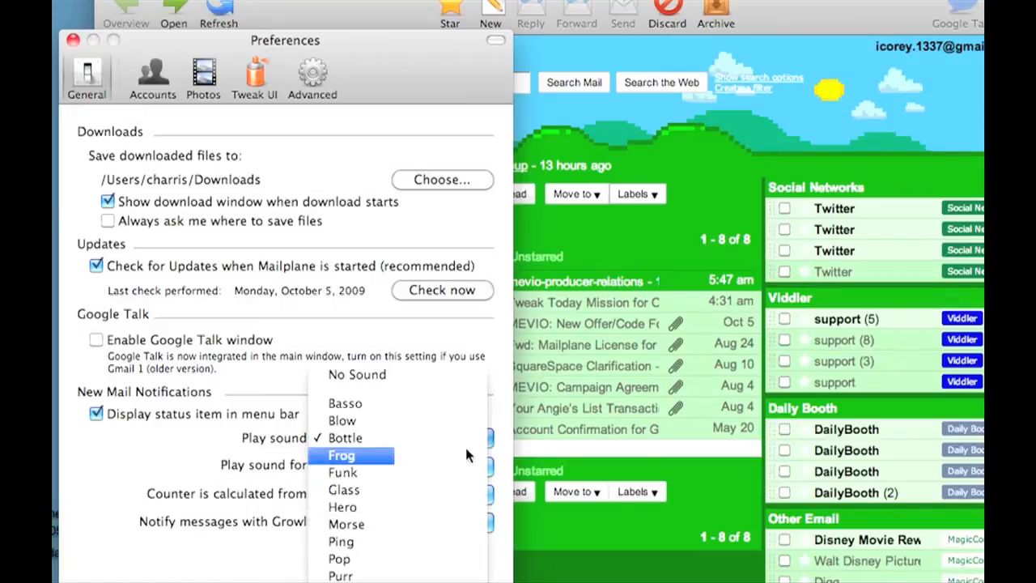
click(341, 455)
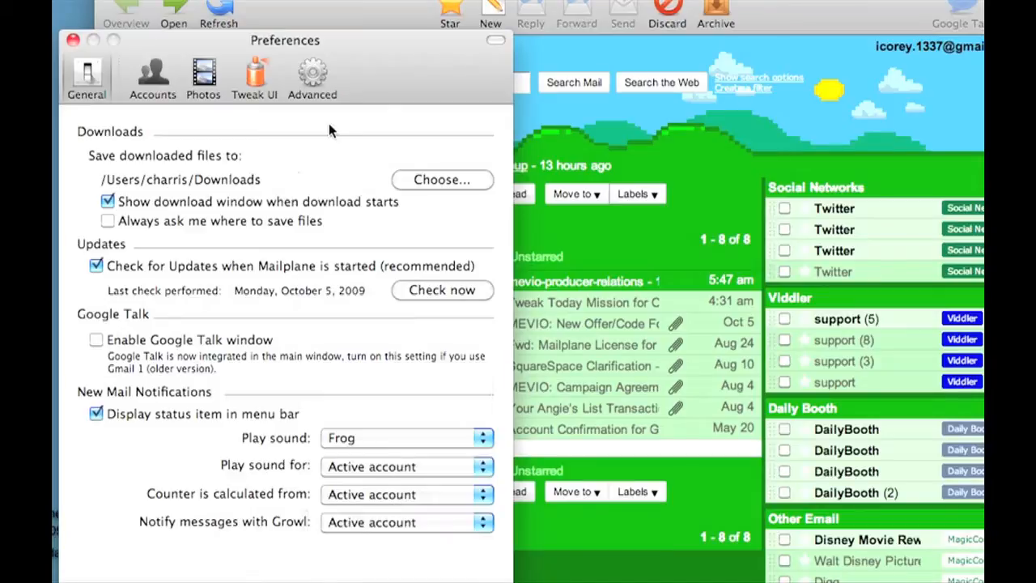
click(74, 40)
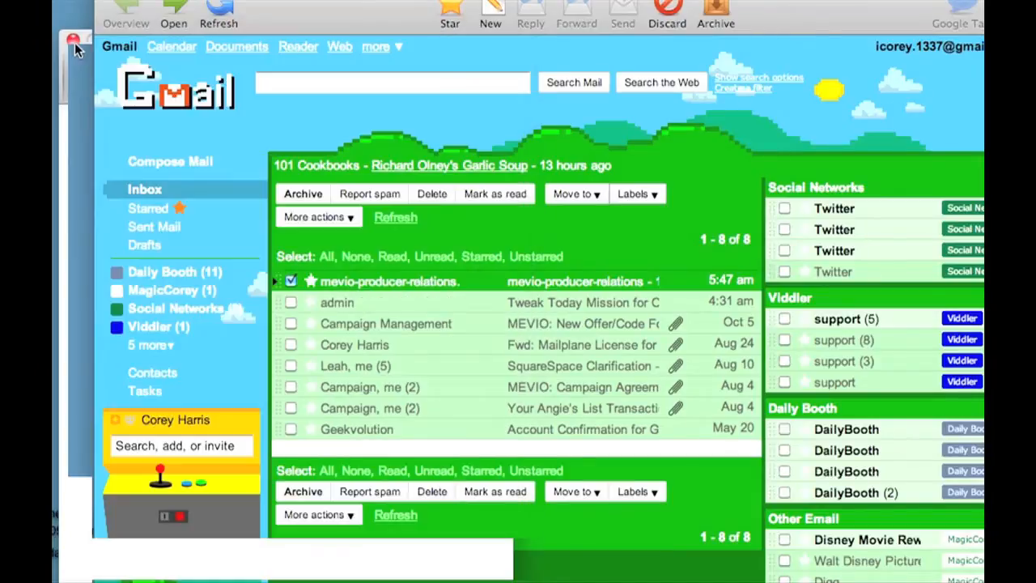
click(74, 39)
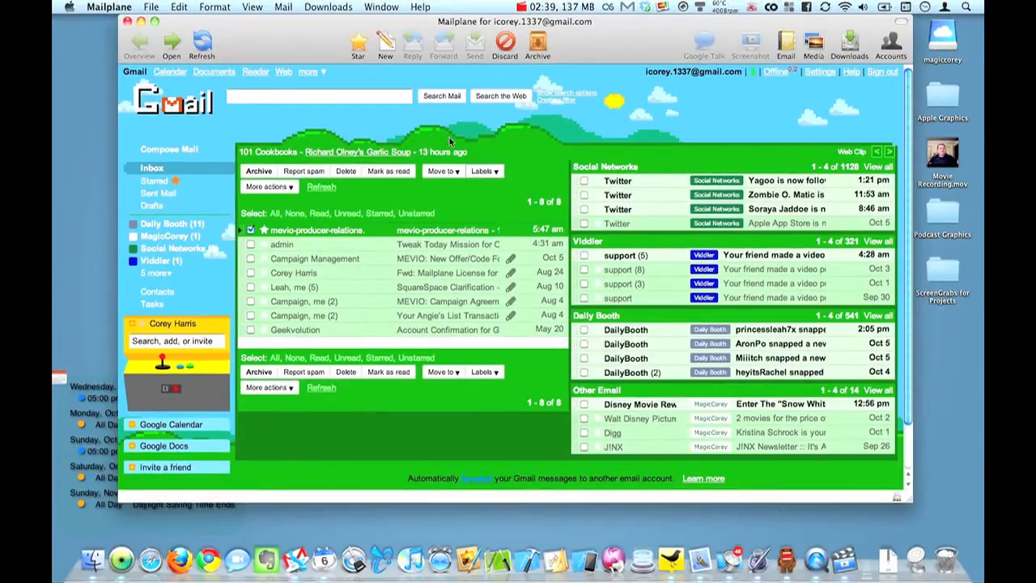
mouse_move(392, 39)
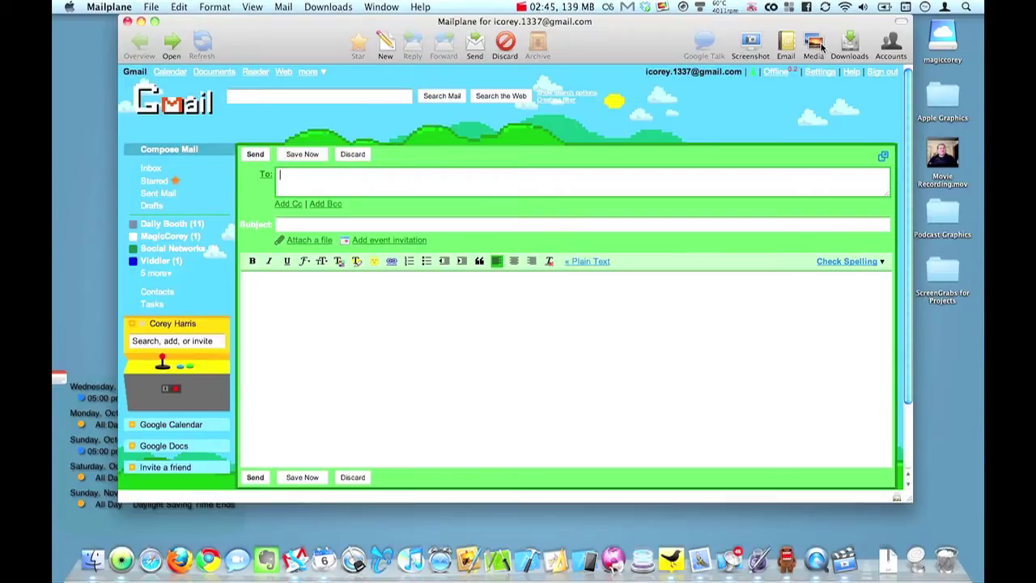
click(813, 42)
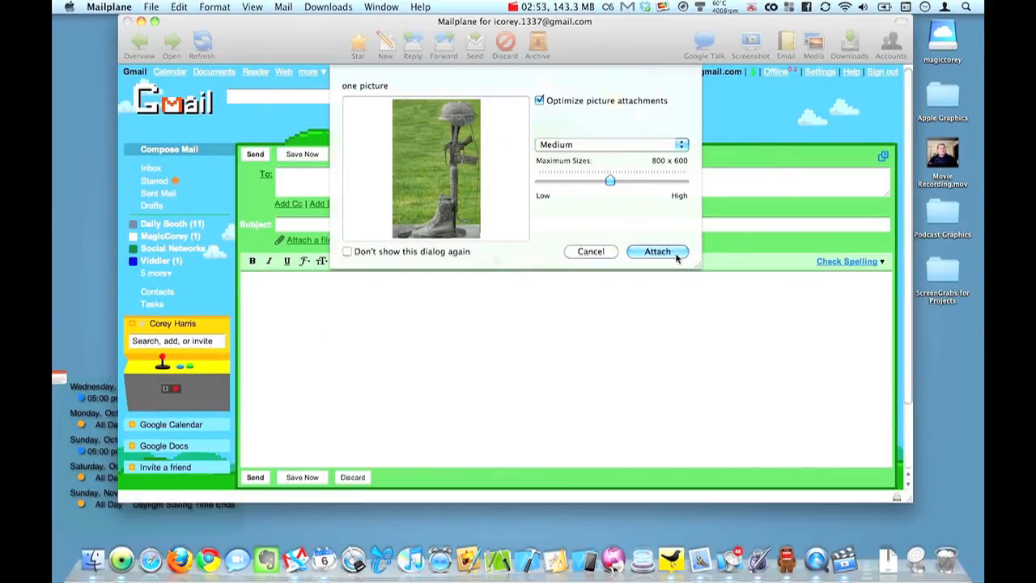
click(657, 250)
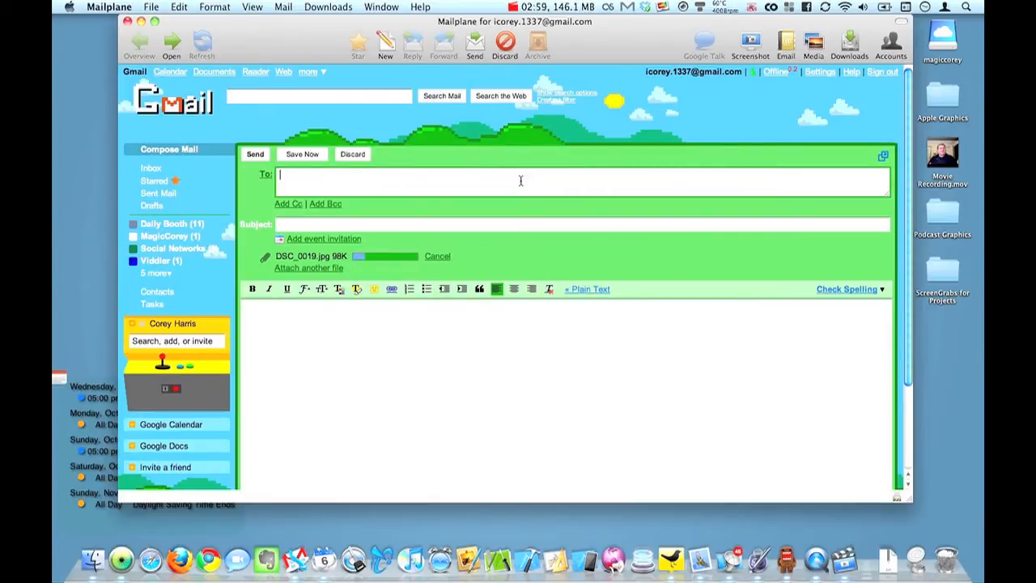
click(353, 154)
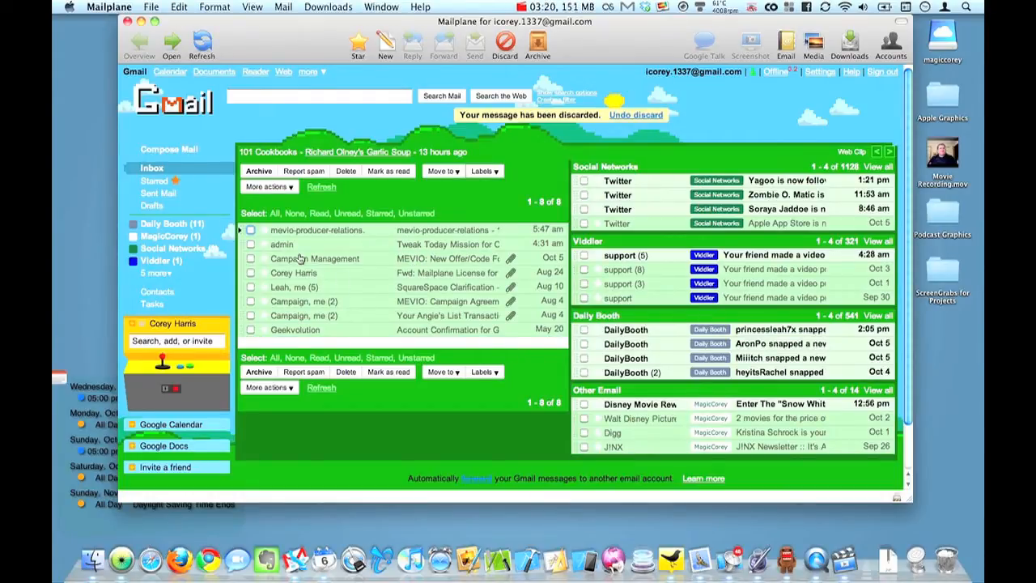
click(252, 7)
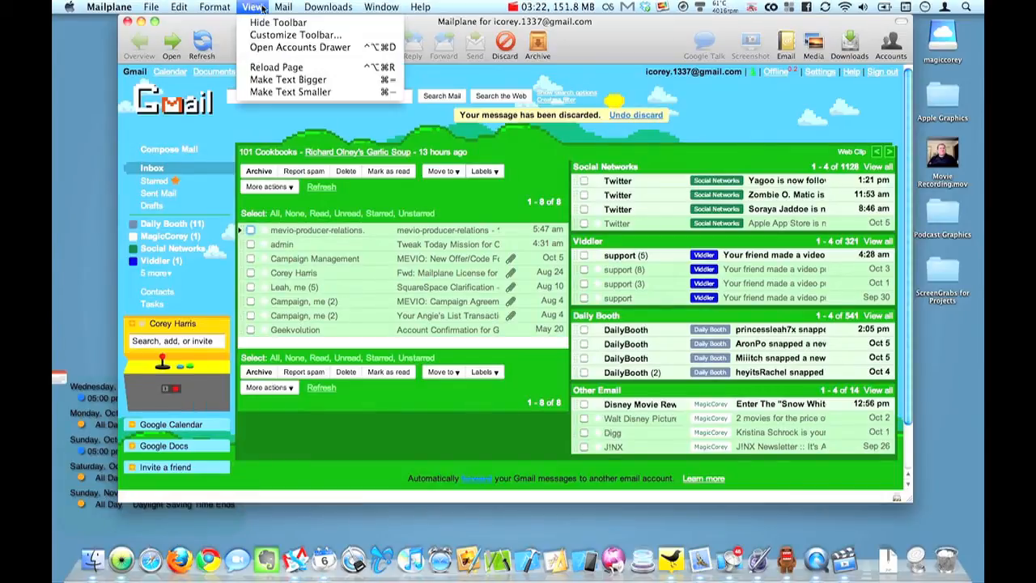
click(282, 7)
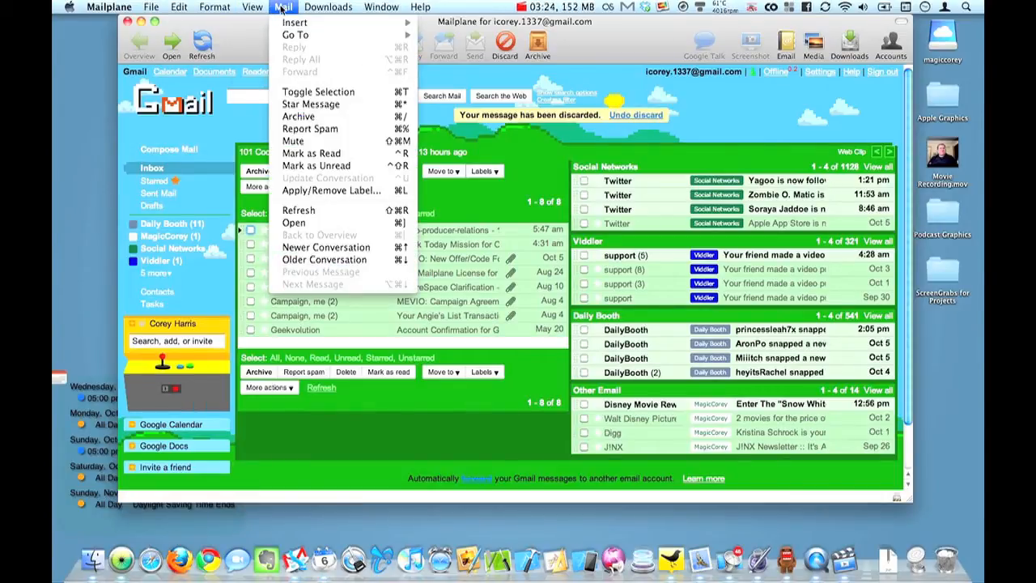
mouse_move(311, 152)
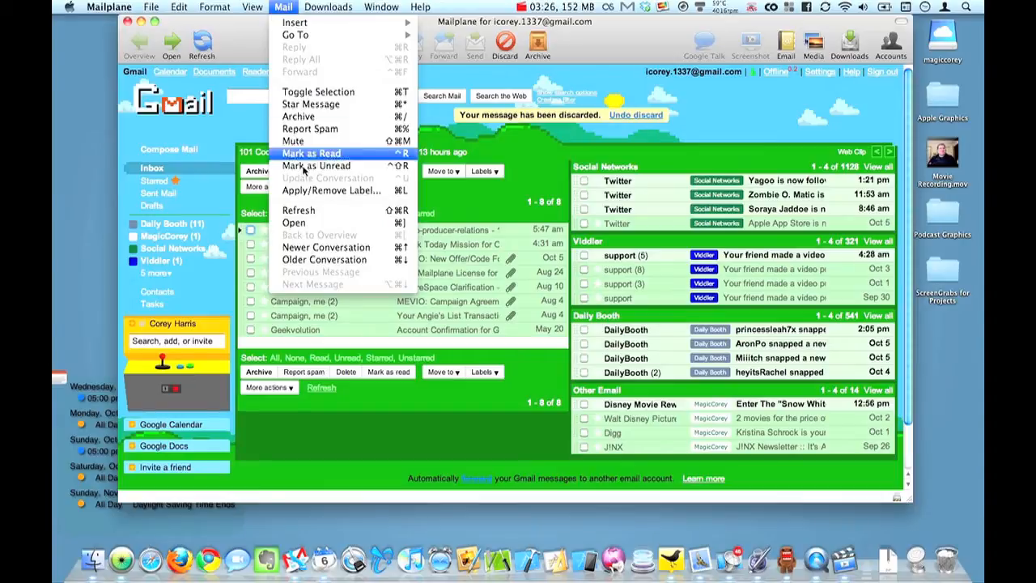
mouse_move(330, 191)
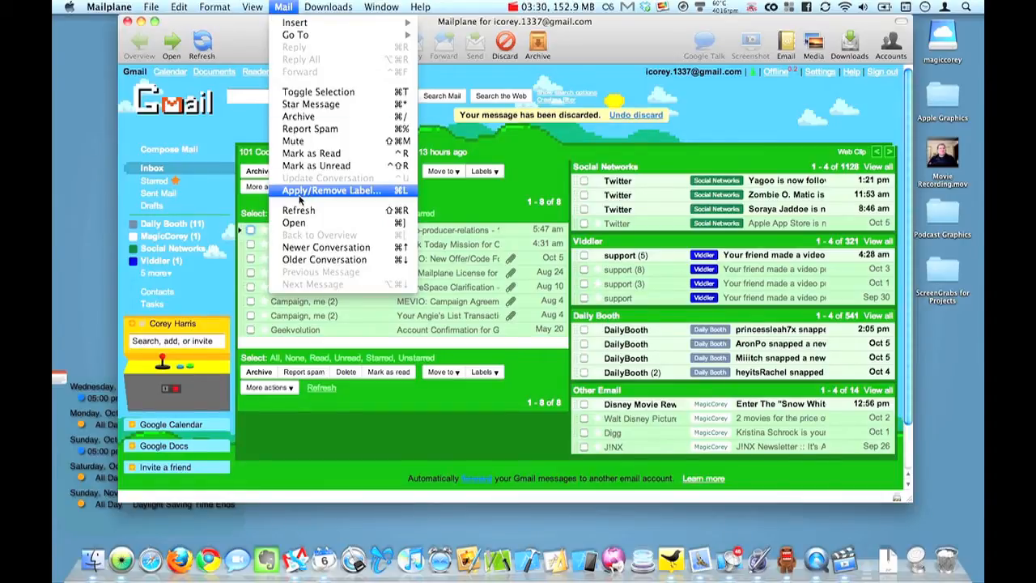
click(330, 191)
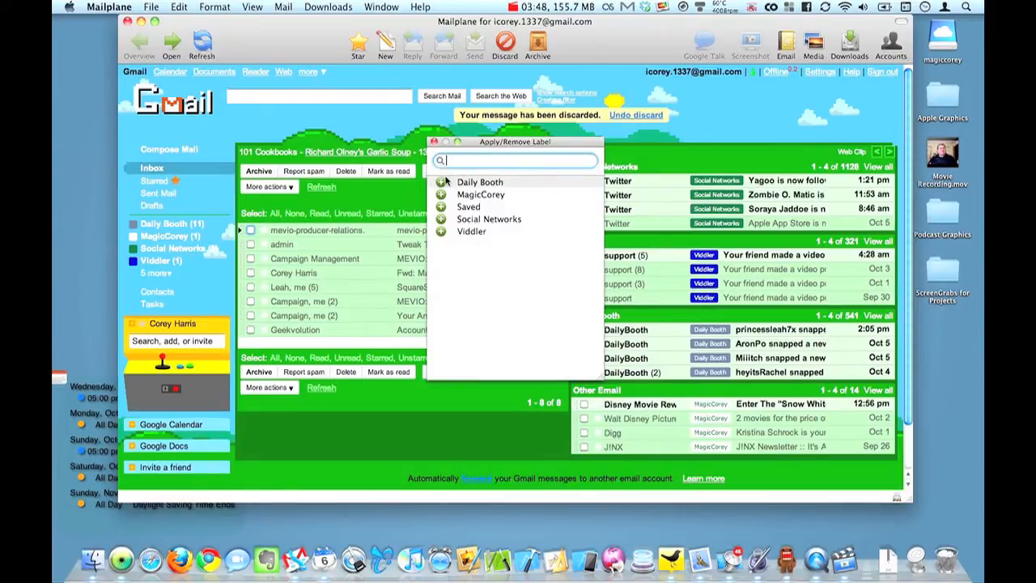
text(Me)
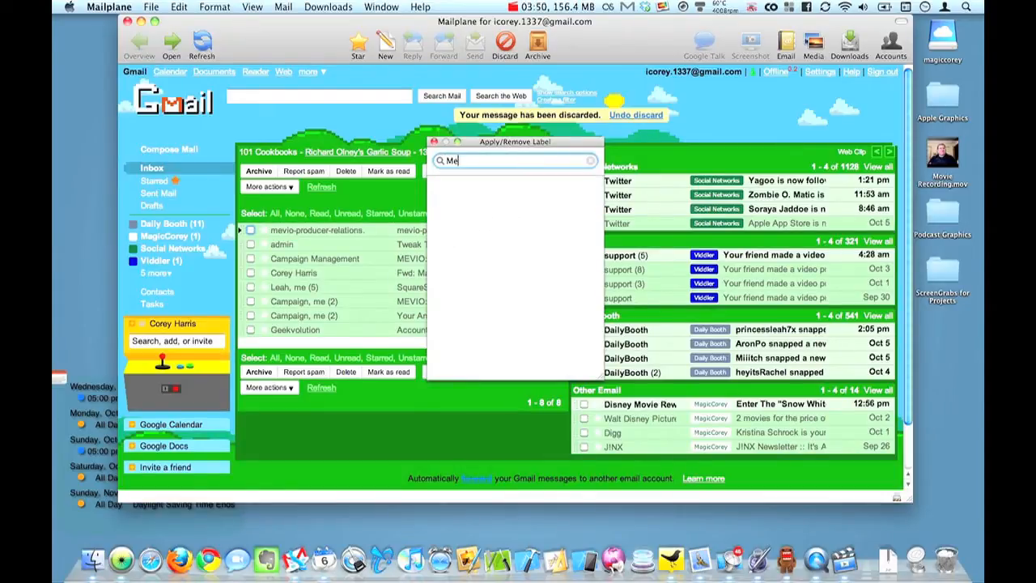
text(vio)
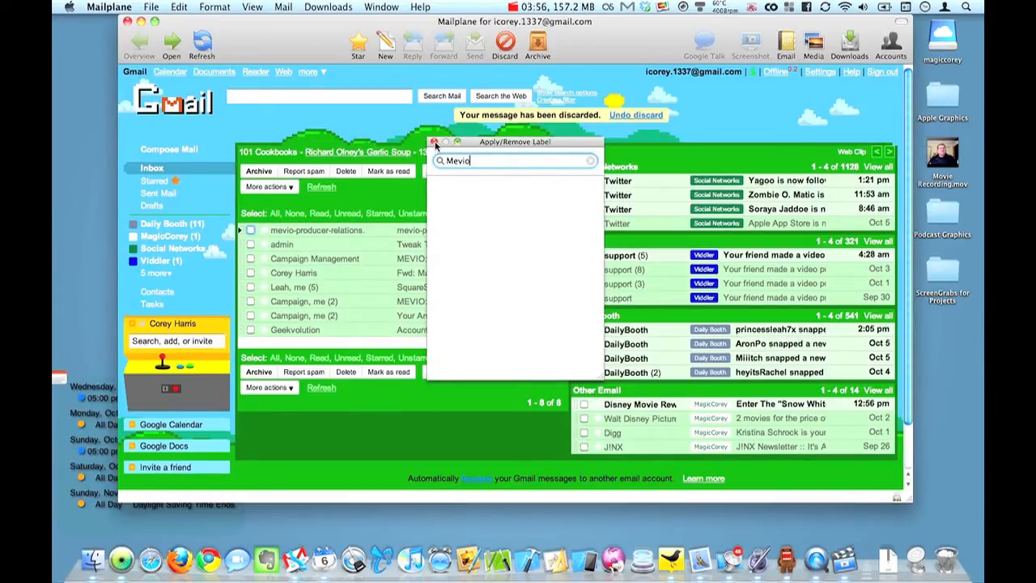
click(435, 142)
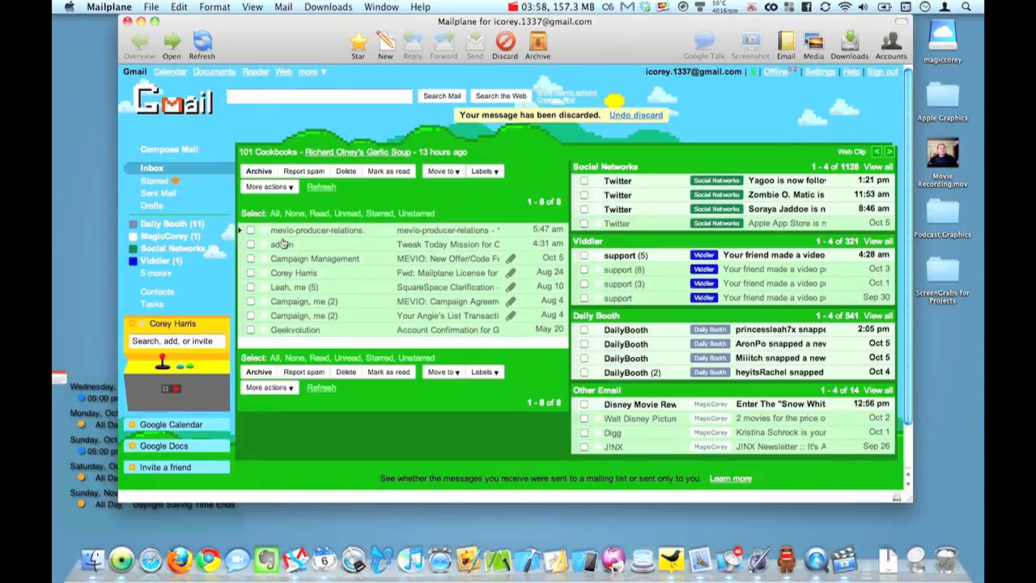
mouse_move(276, 272)
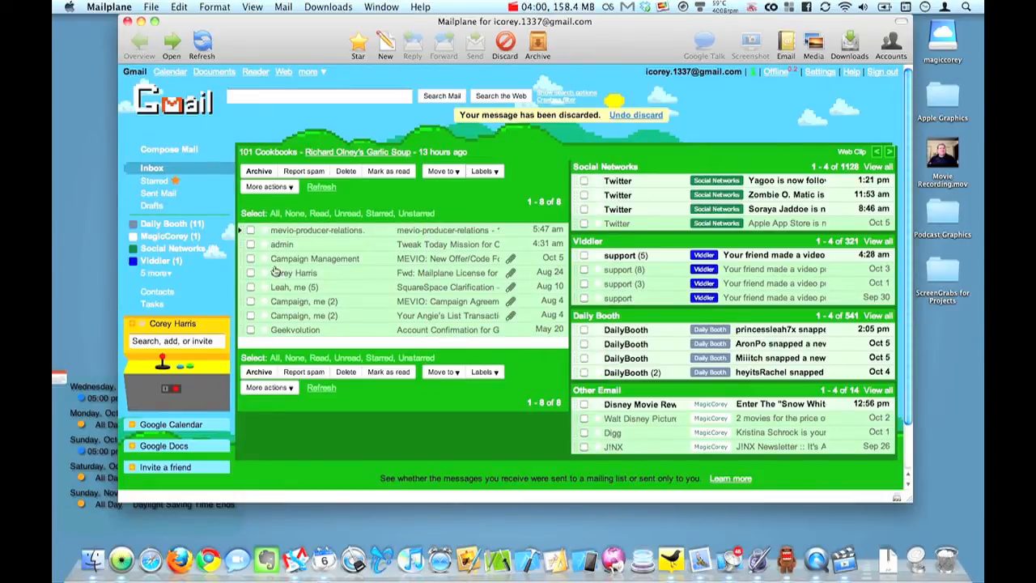
mouse_move(314, 259)
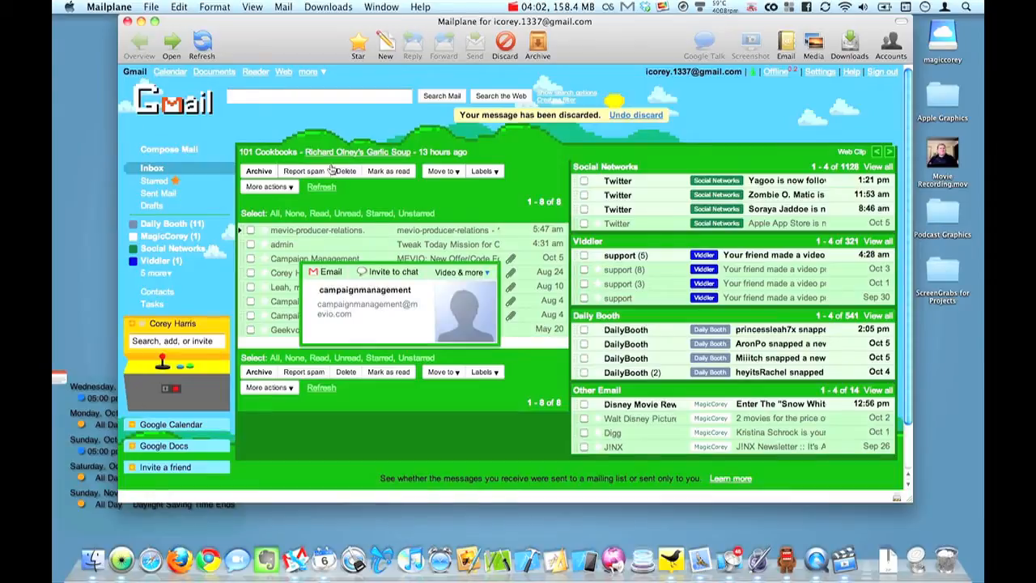
click(283, 6)
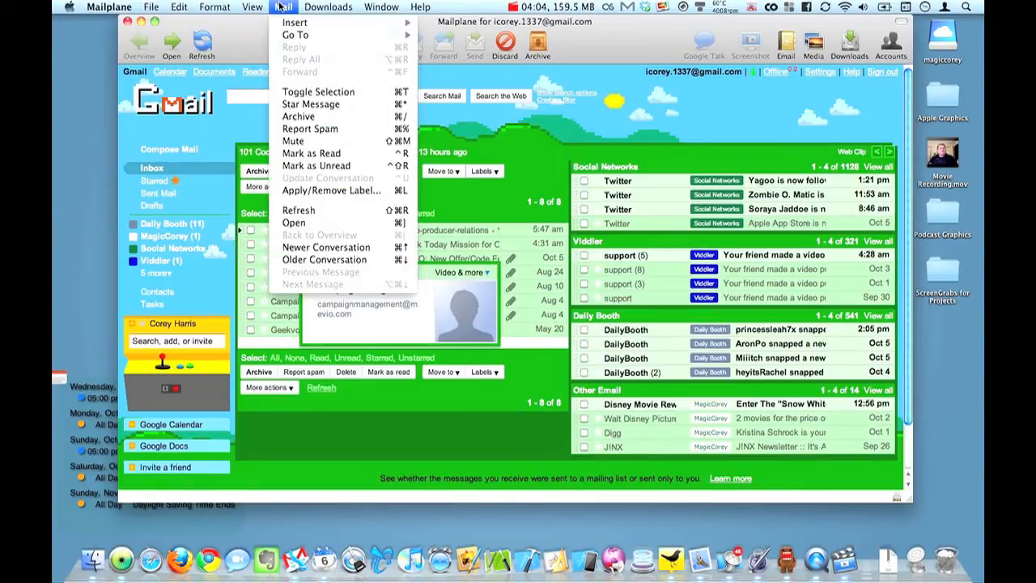
mouse_move(298, 117)
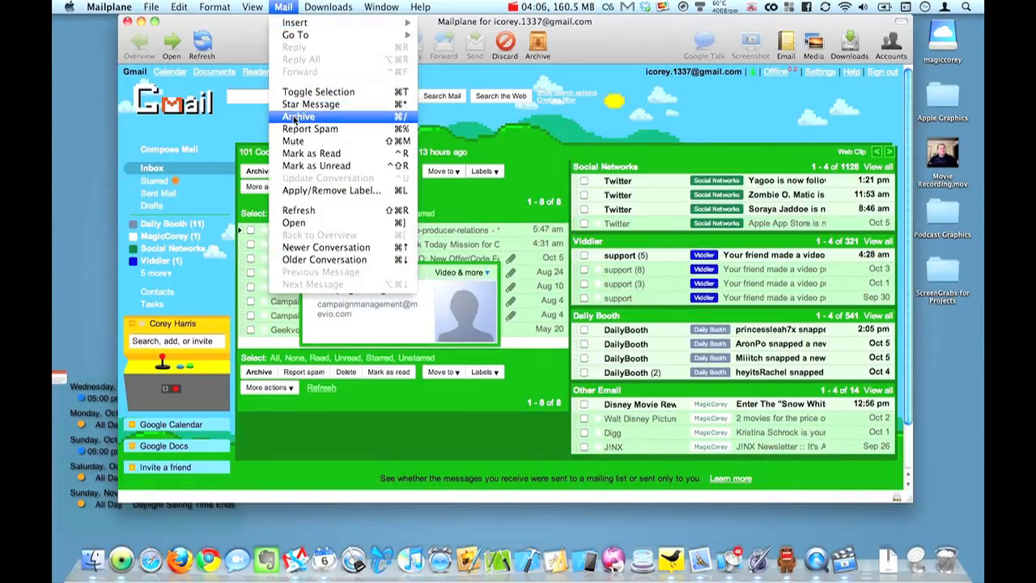
mouse_move(291, 140)
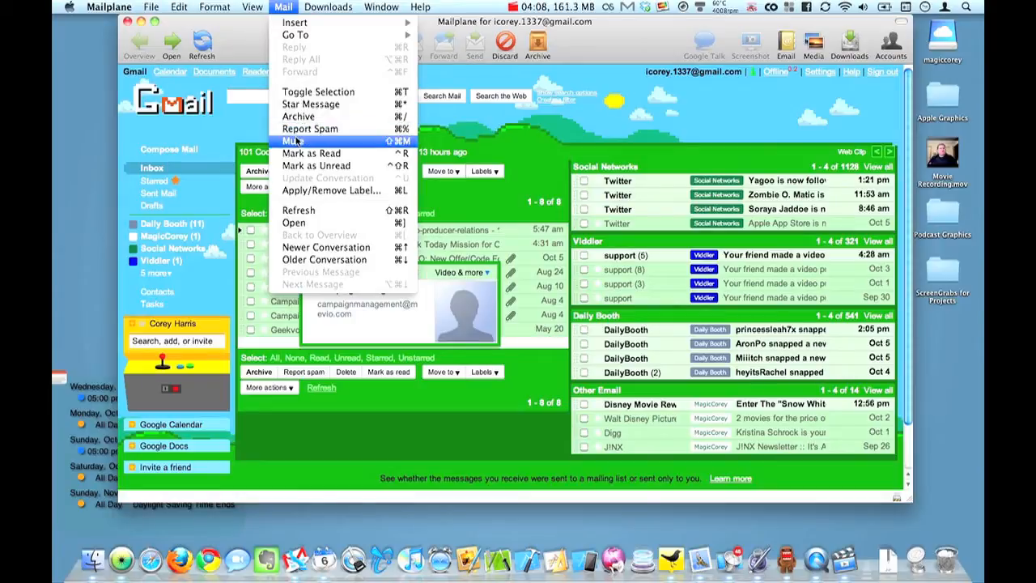
mouse_move(311, 152)
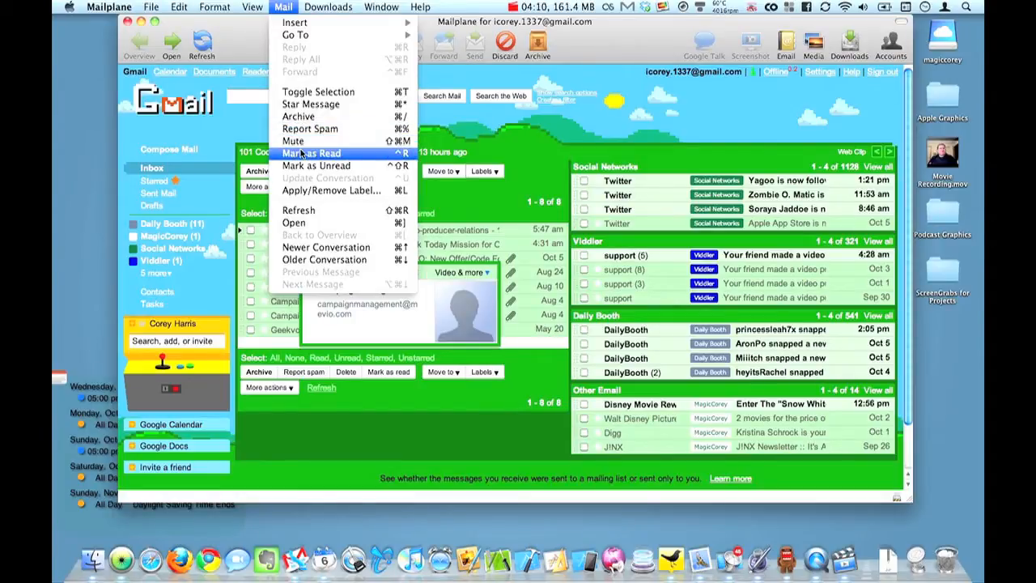
mouse_move(315, 166)
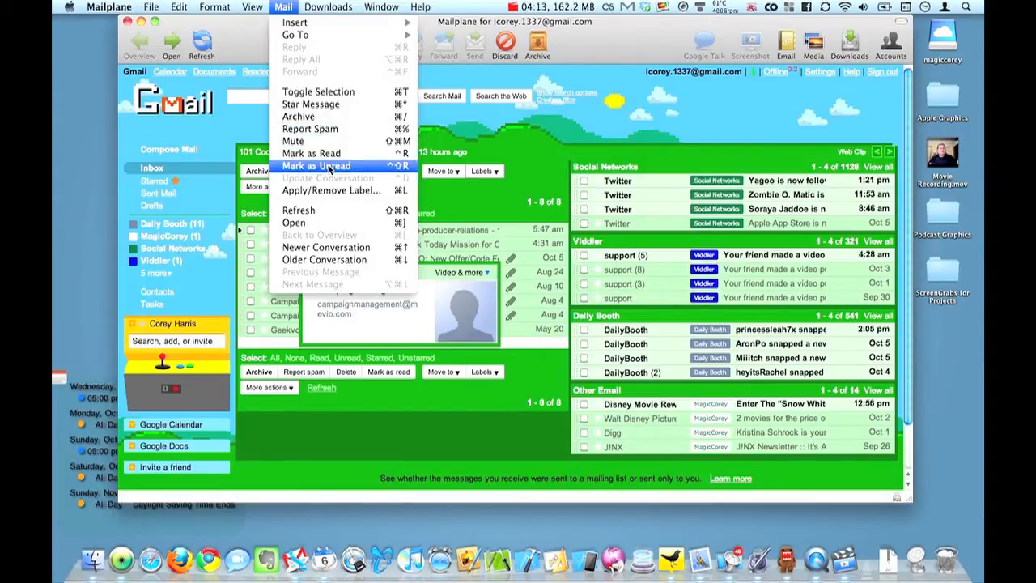
click(329, 6)
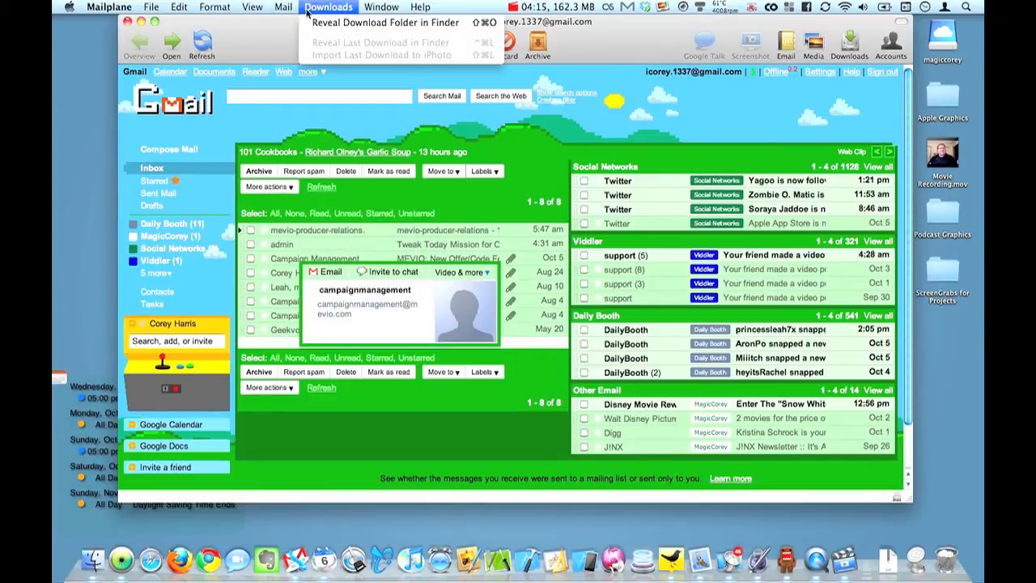
click(421, 6)
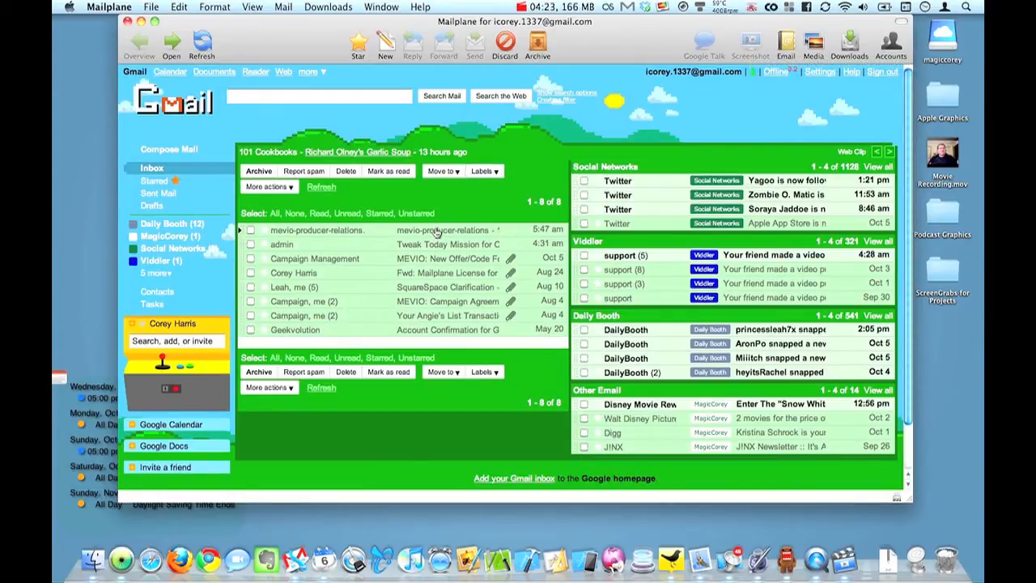
- Reply to the mevio-producer-relations digest and bring up the screenshot attachment options
click(317, 230)
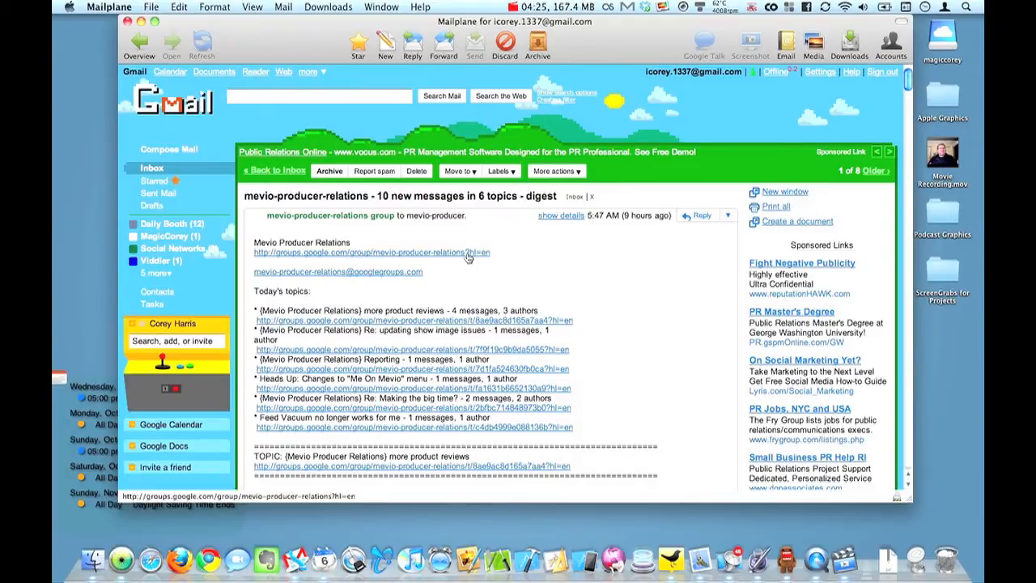
mouse_move(505, 272)
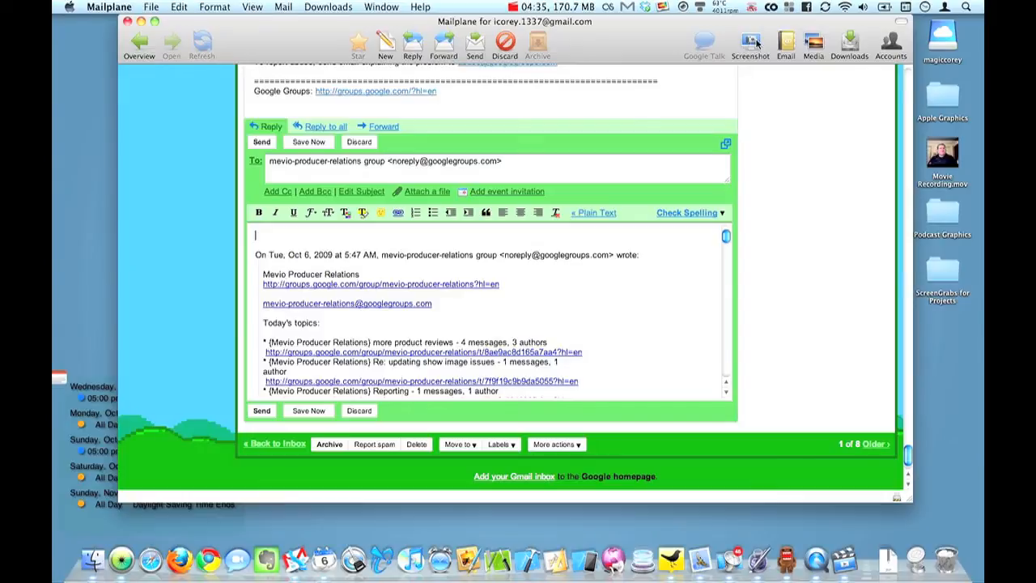
click(748, 45)
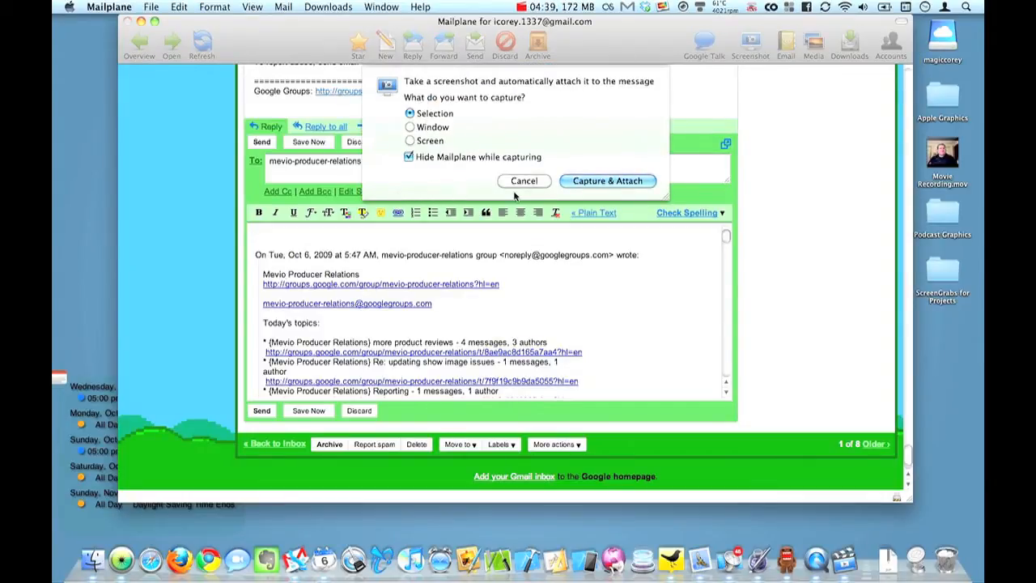
click(523, 181)
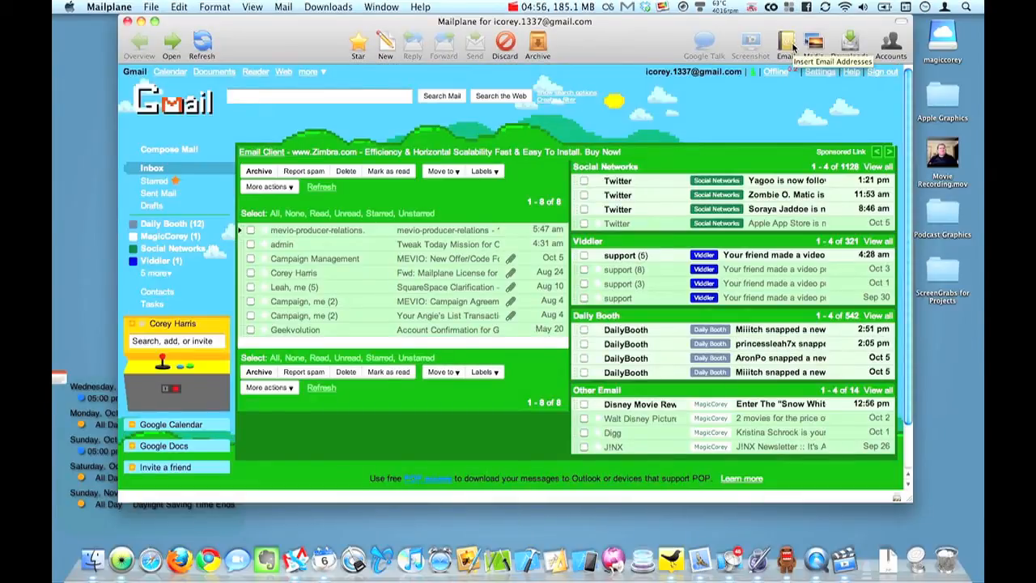
mouse_move(806, 100)
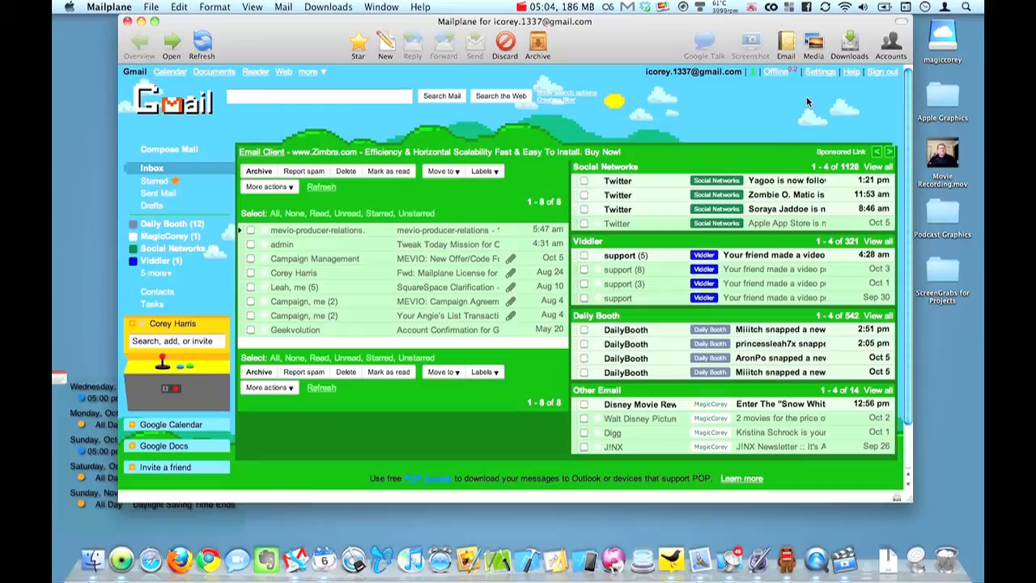
mouse_move(827, 105)
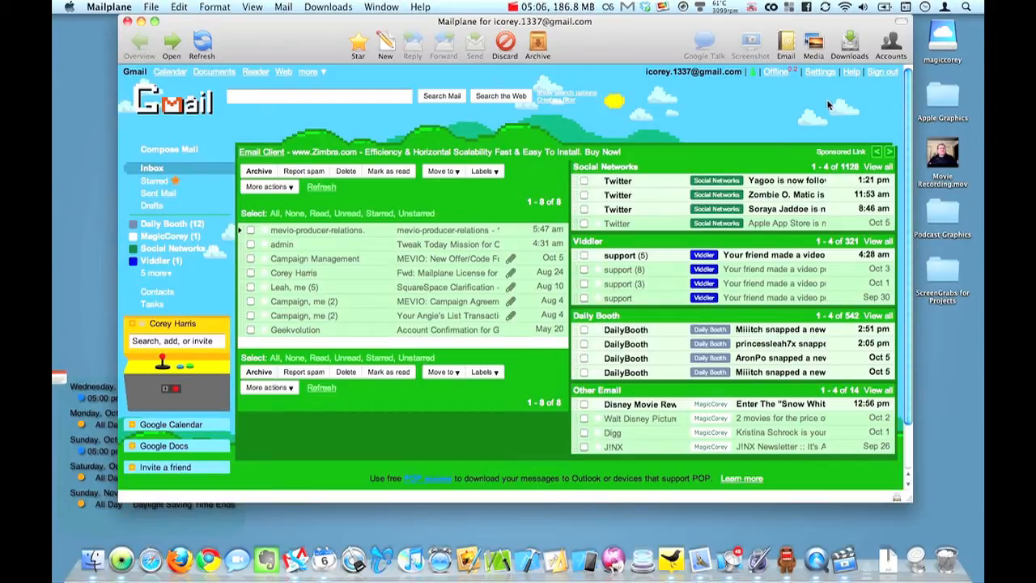
- Show the empty Downloads list and close it again
click(848, 42)
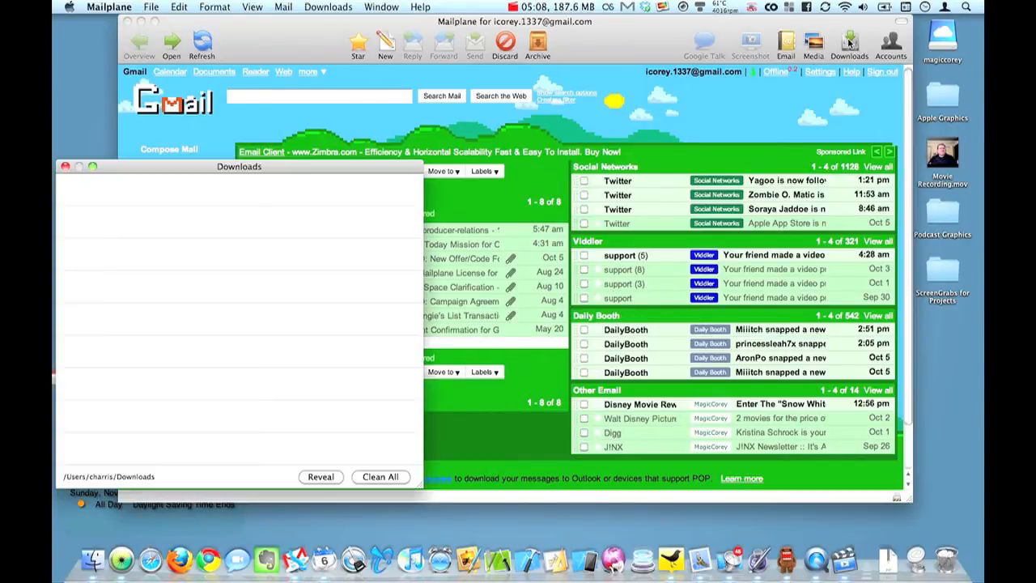
mouse_move(210, 207)
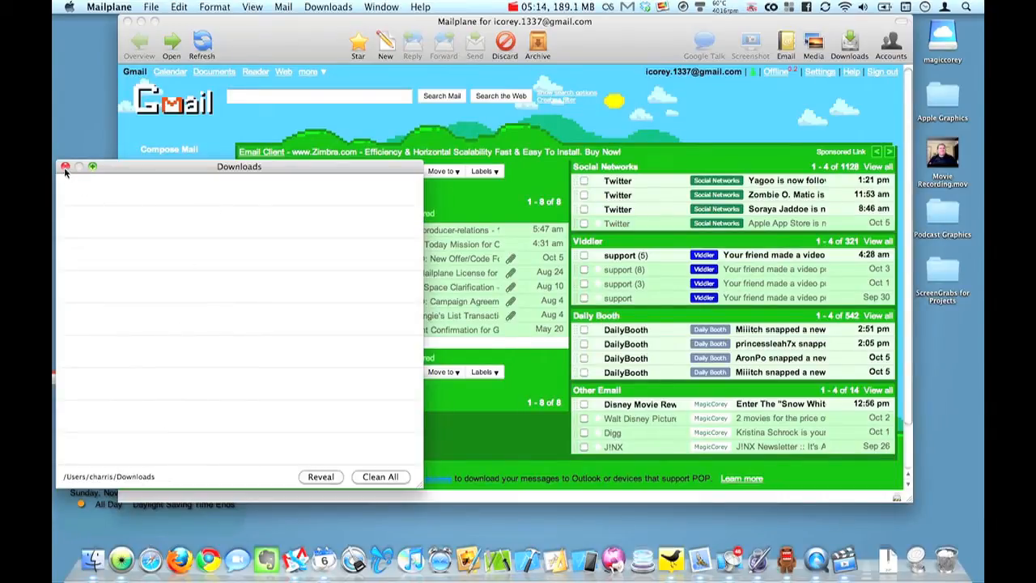
click(65, 165)
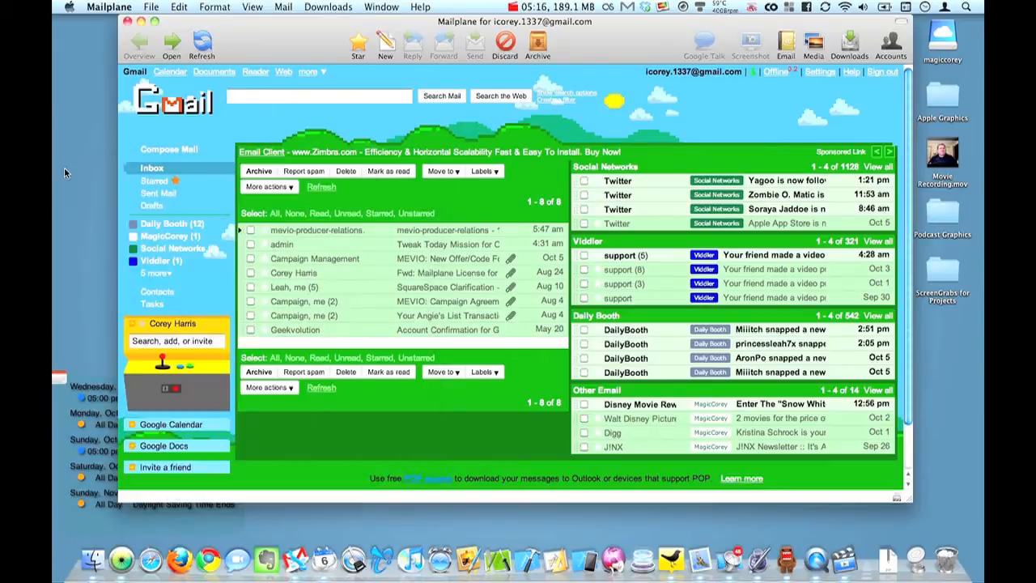
mouse_move(415, 122)
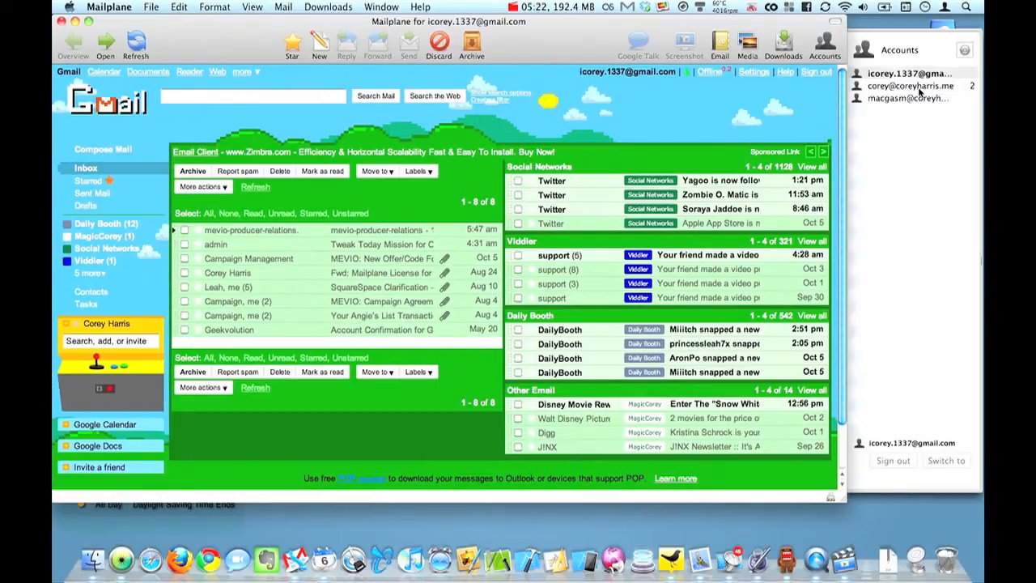
- Switch to the second Gmail account, preview its emailed photo, and return to the inbox
click(910, 85)
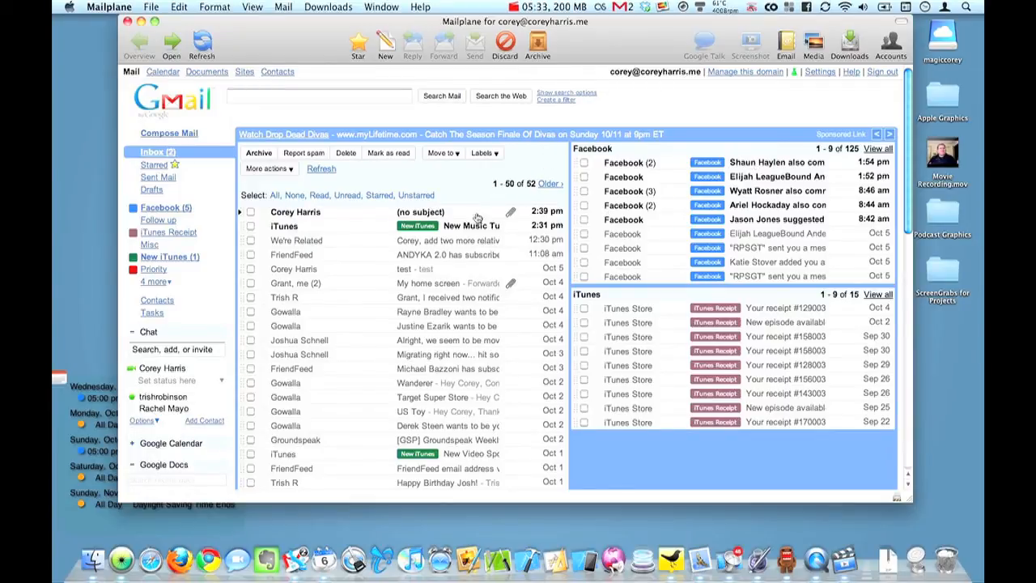
click(421, 210)
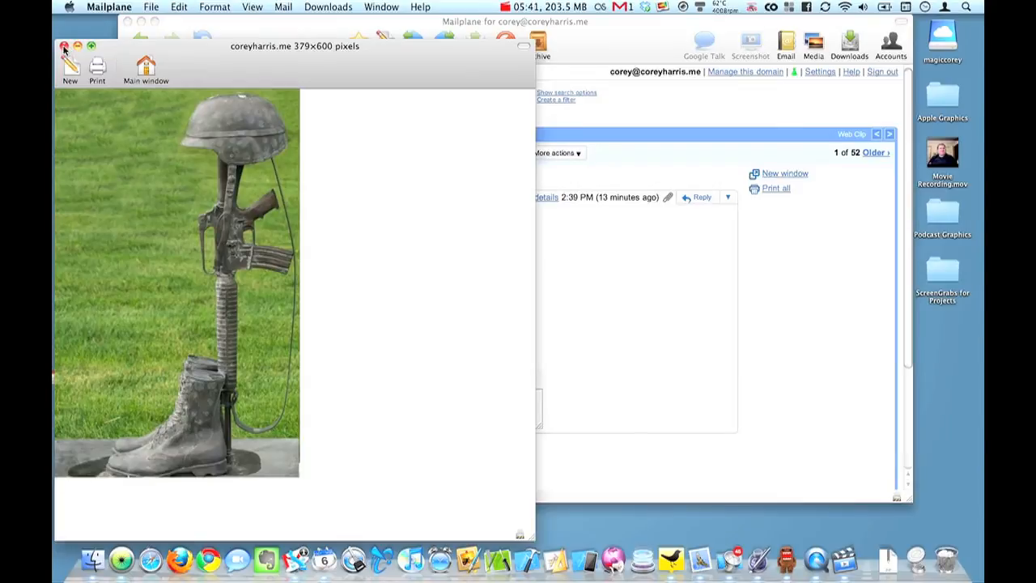
click(65, 45)
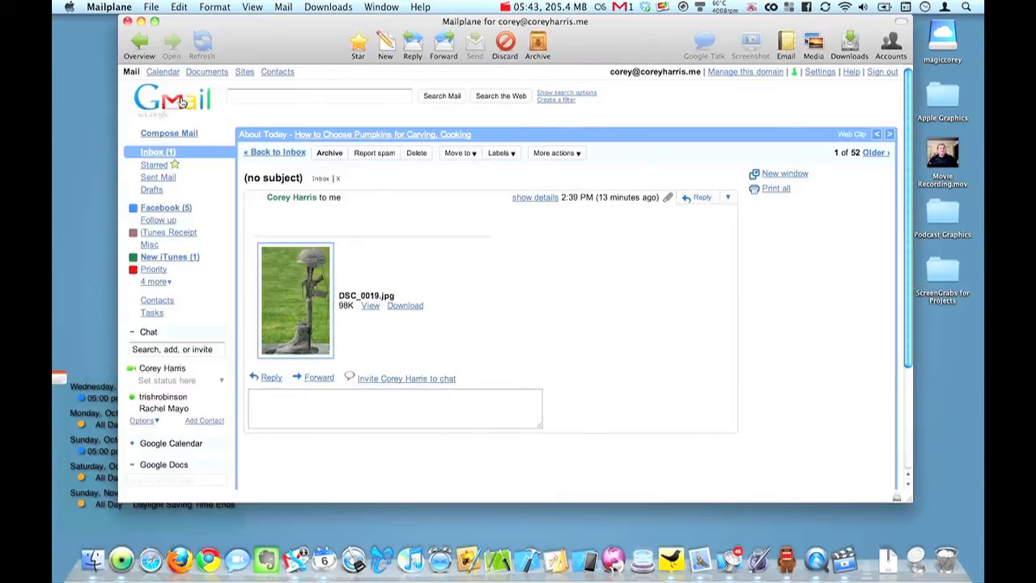
click(278, 152)
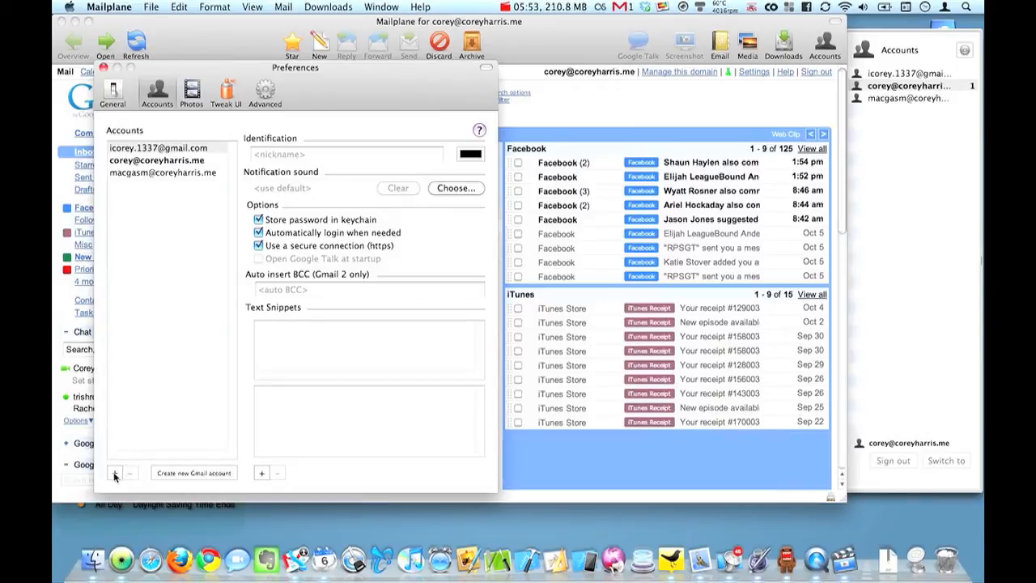
click(113, 473)
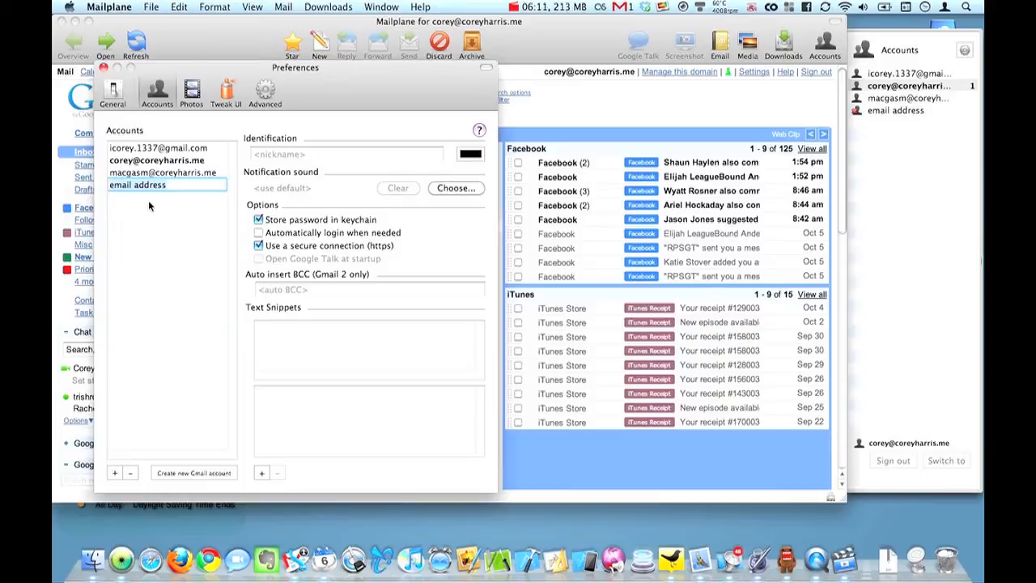
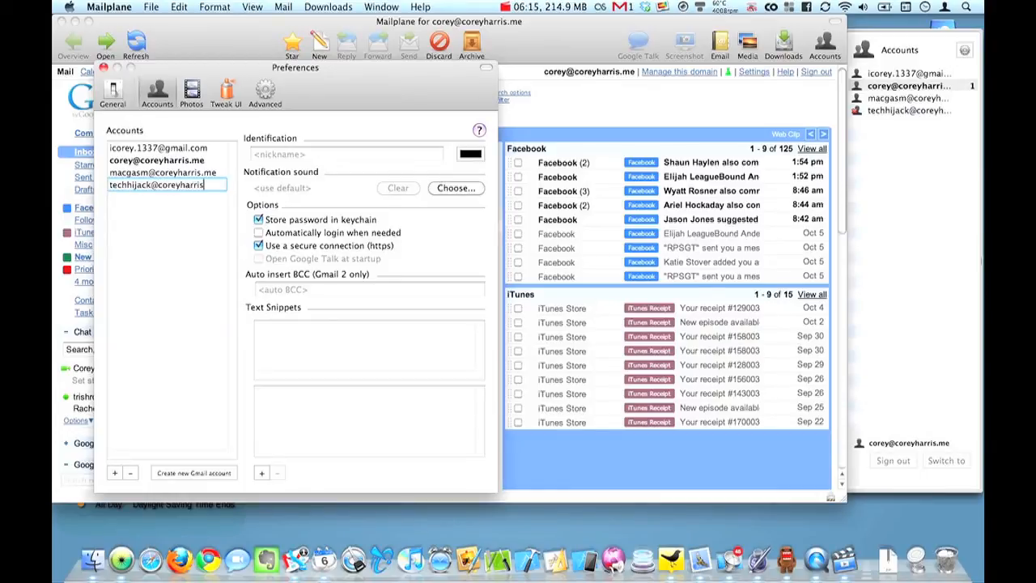
click(346, 152)
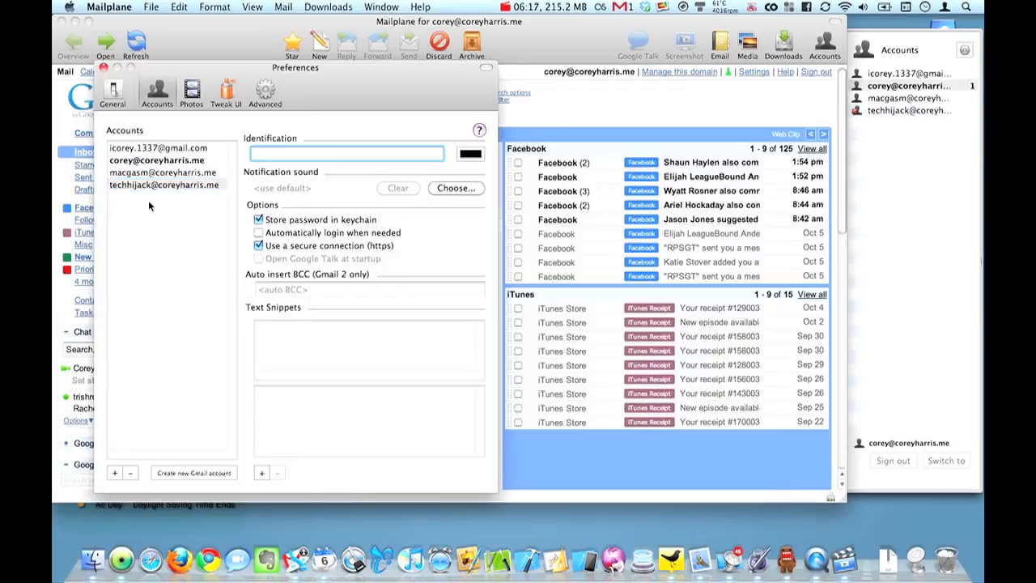
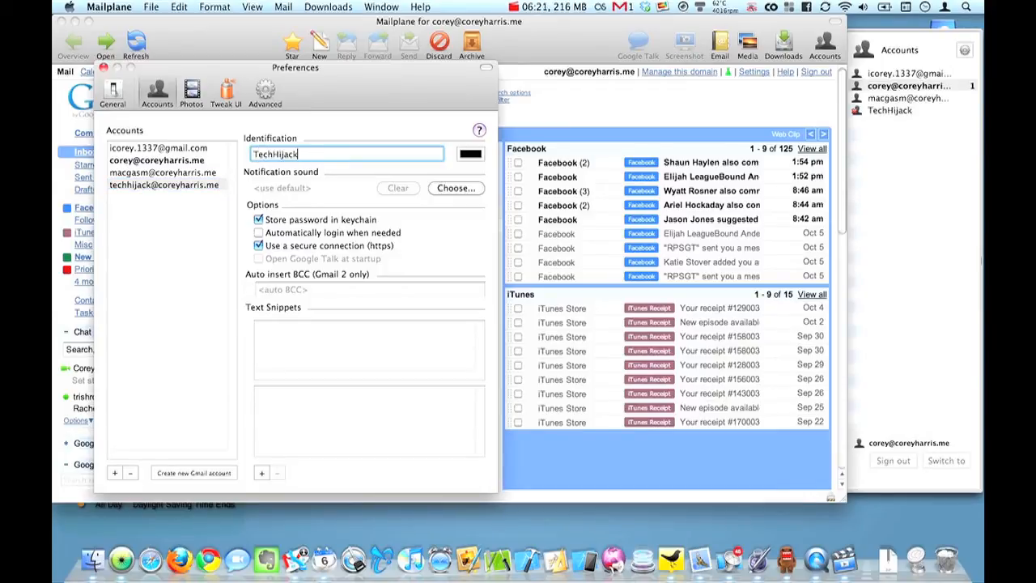
mouse_move(149, 207)
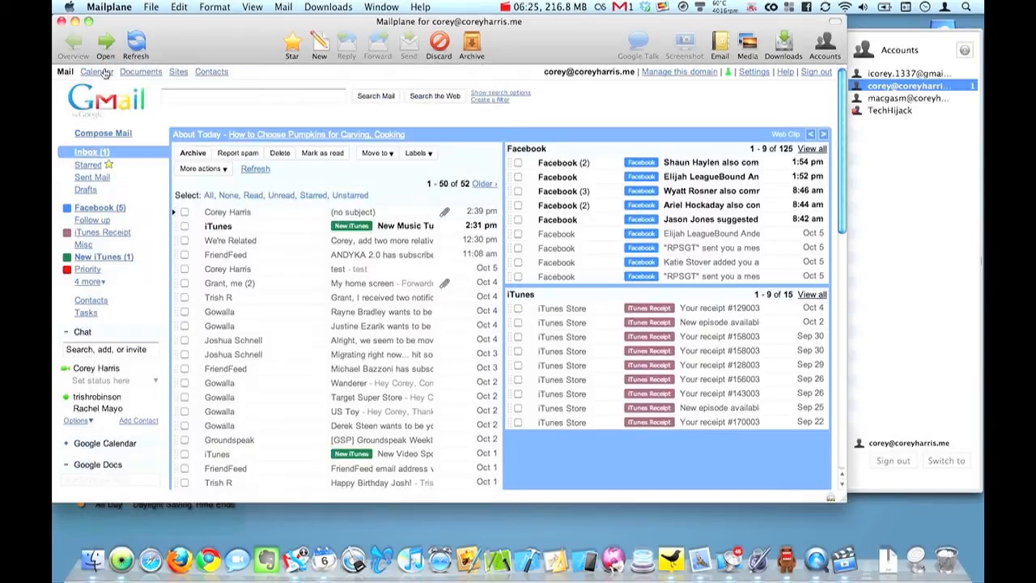
- Sign in to the TechHijack account with its password
click(891, 110)
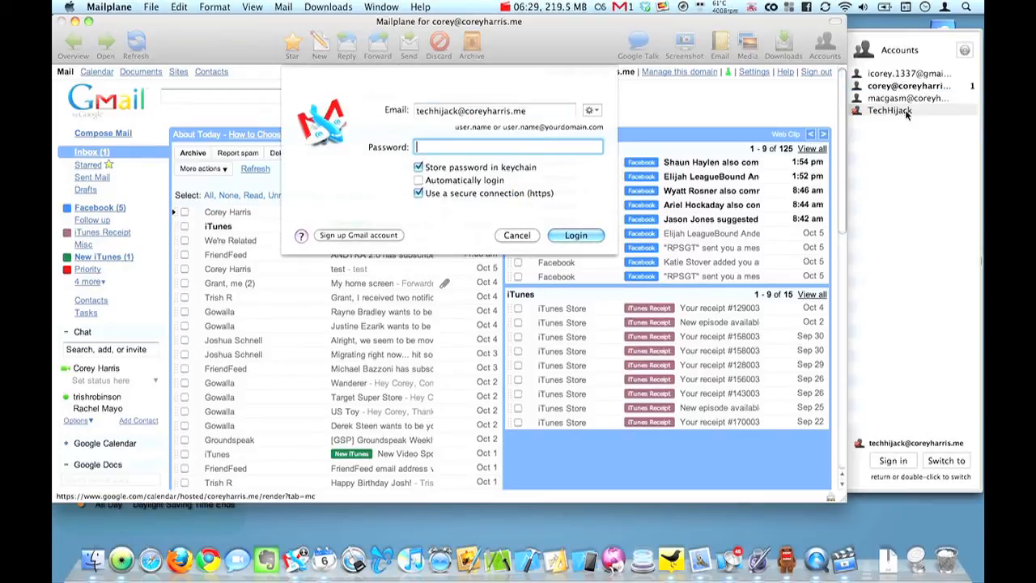
text(password)
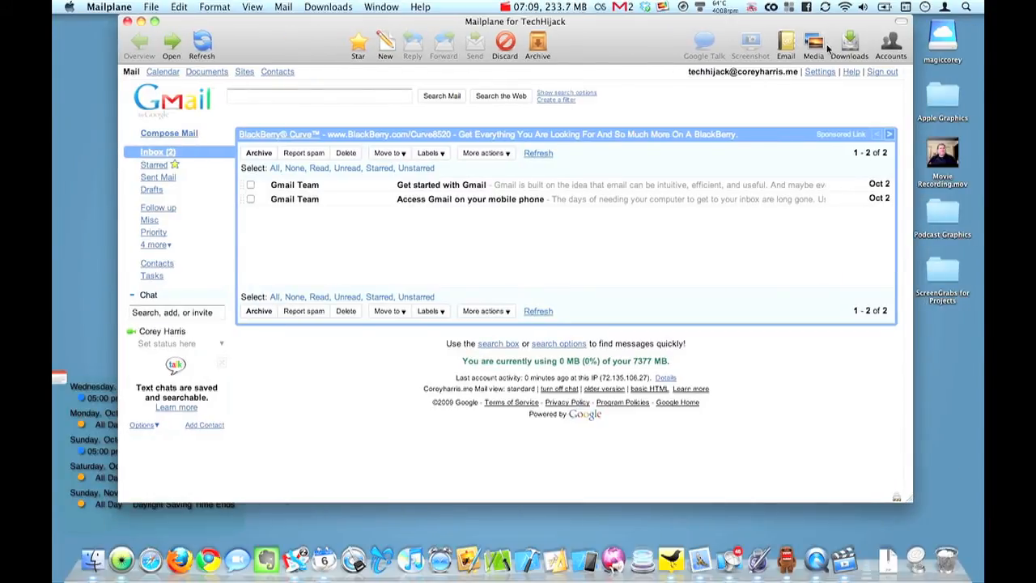
mouse_move(812, 99)
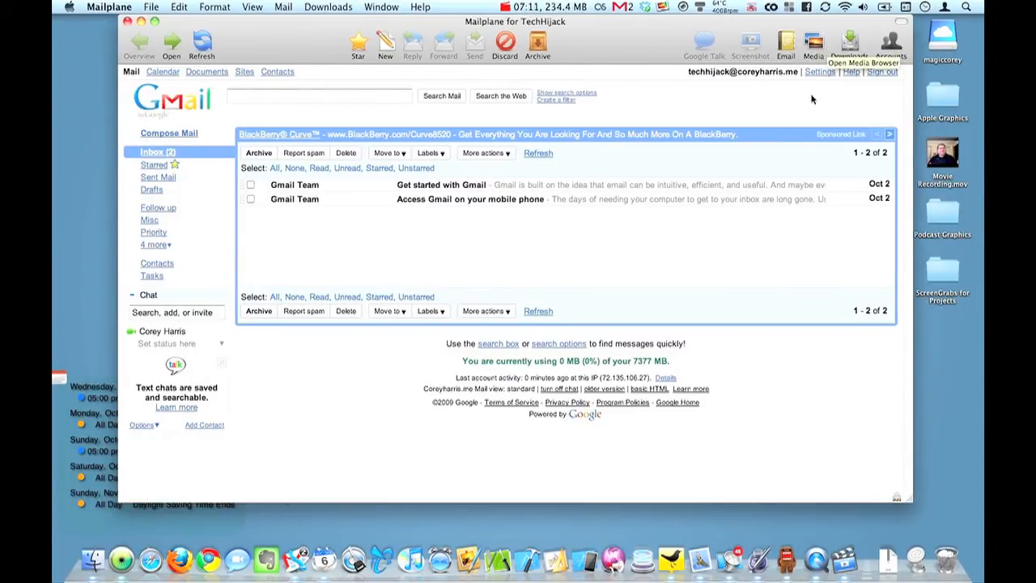
mouse_move(823, 116)
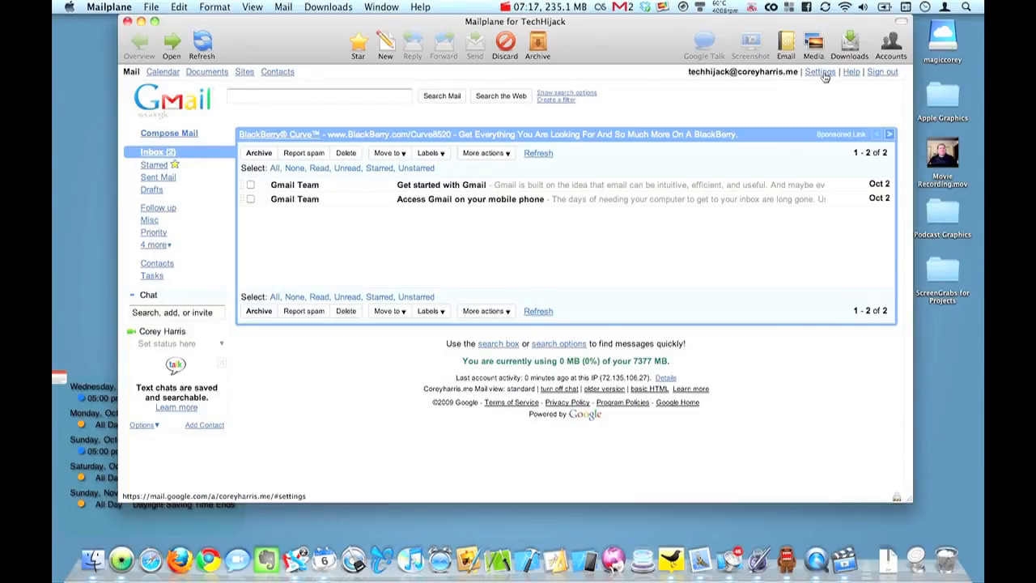
- Show the Labs page of experimental features in the TechHijack account's Gmail settings
click(820, 71)
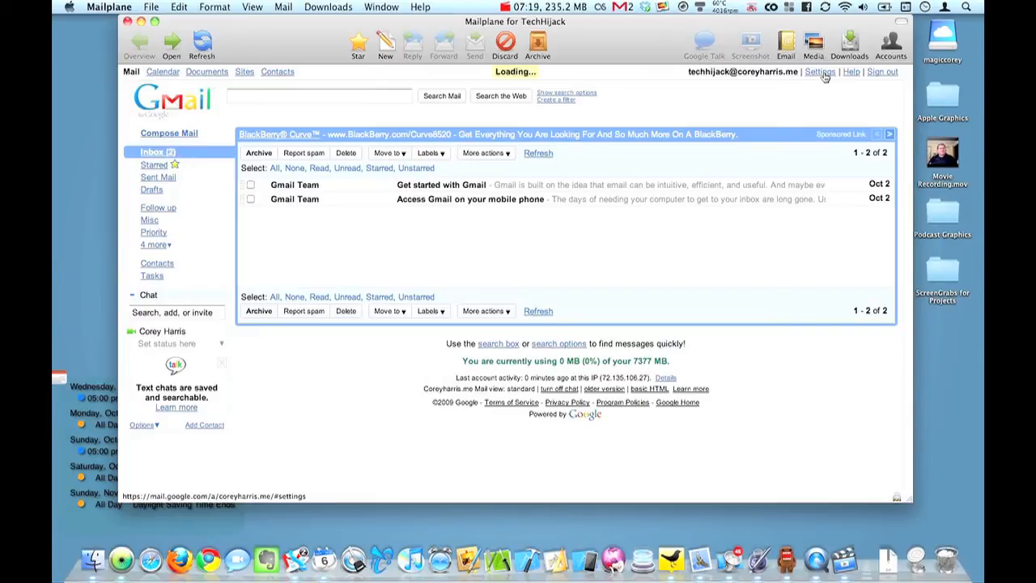
click(820, 72)
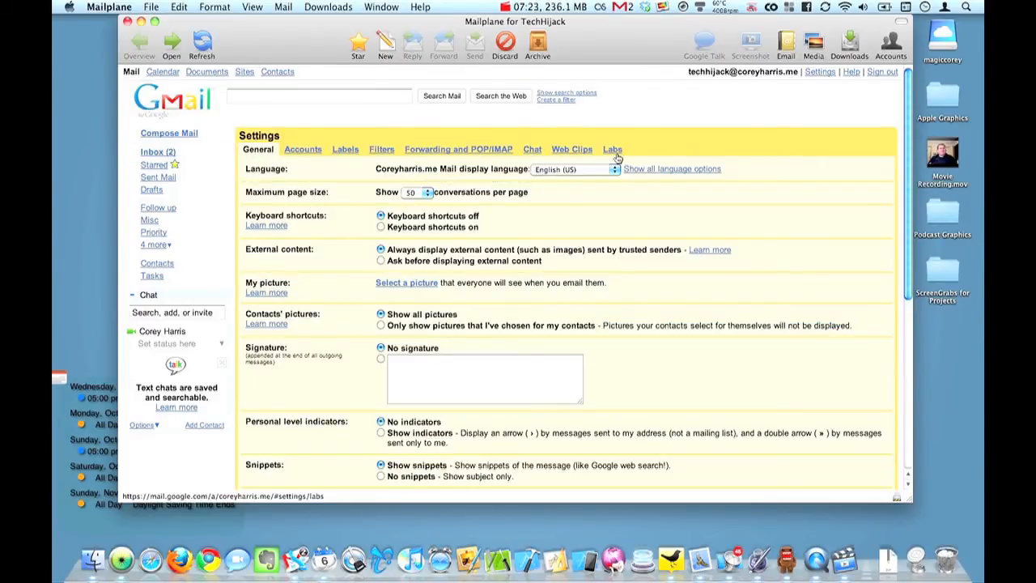
click(612, 149)
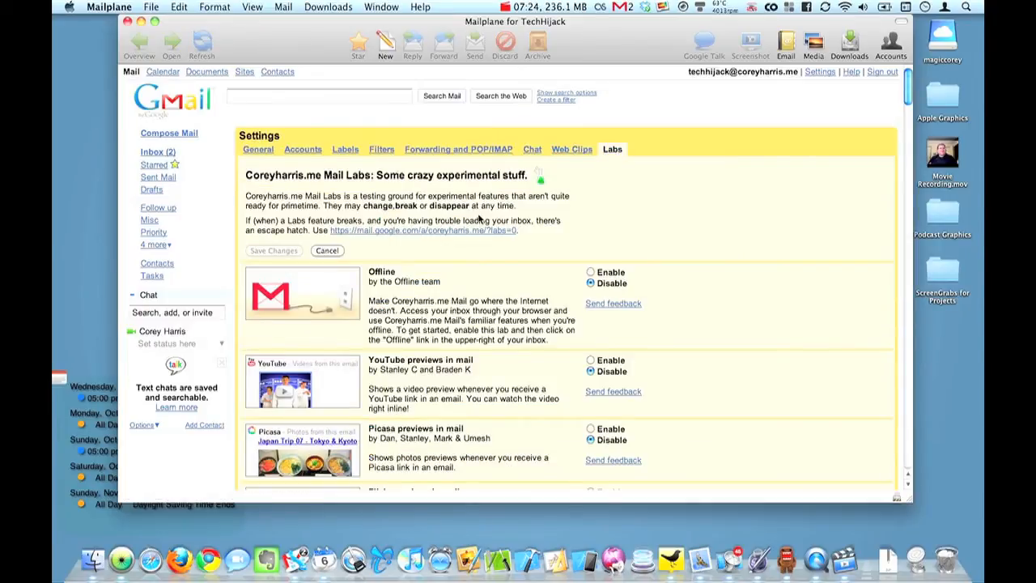
scroll(down, 3)
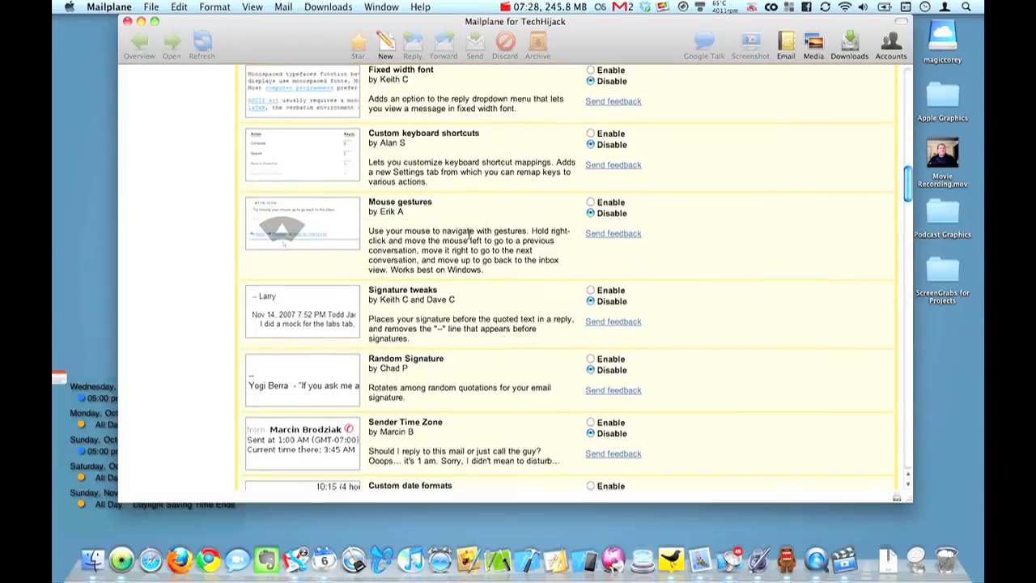
scroll(up, 3)
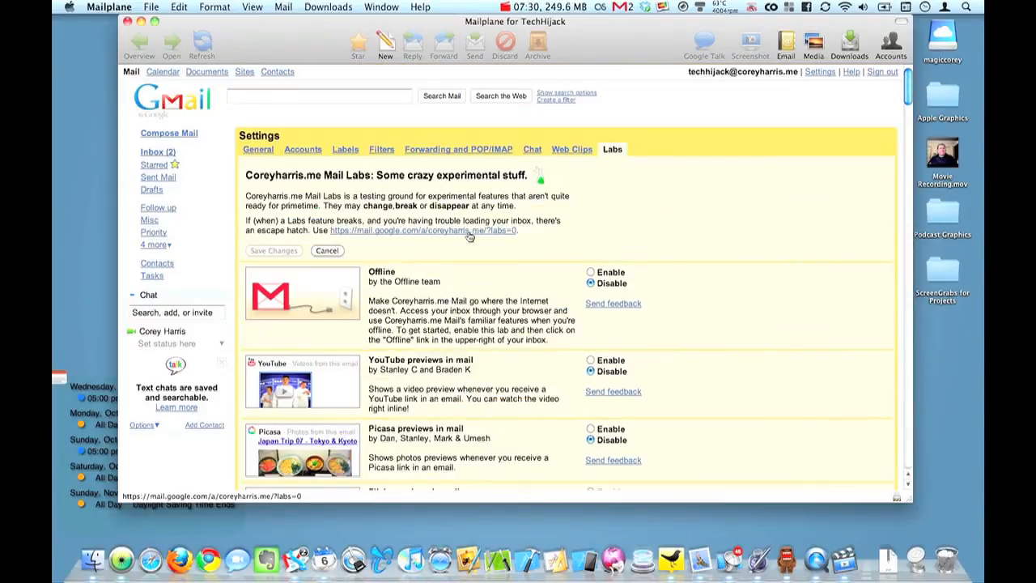